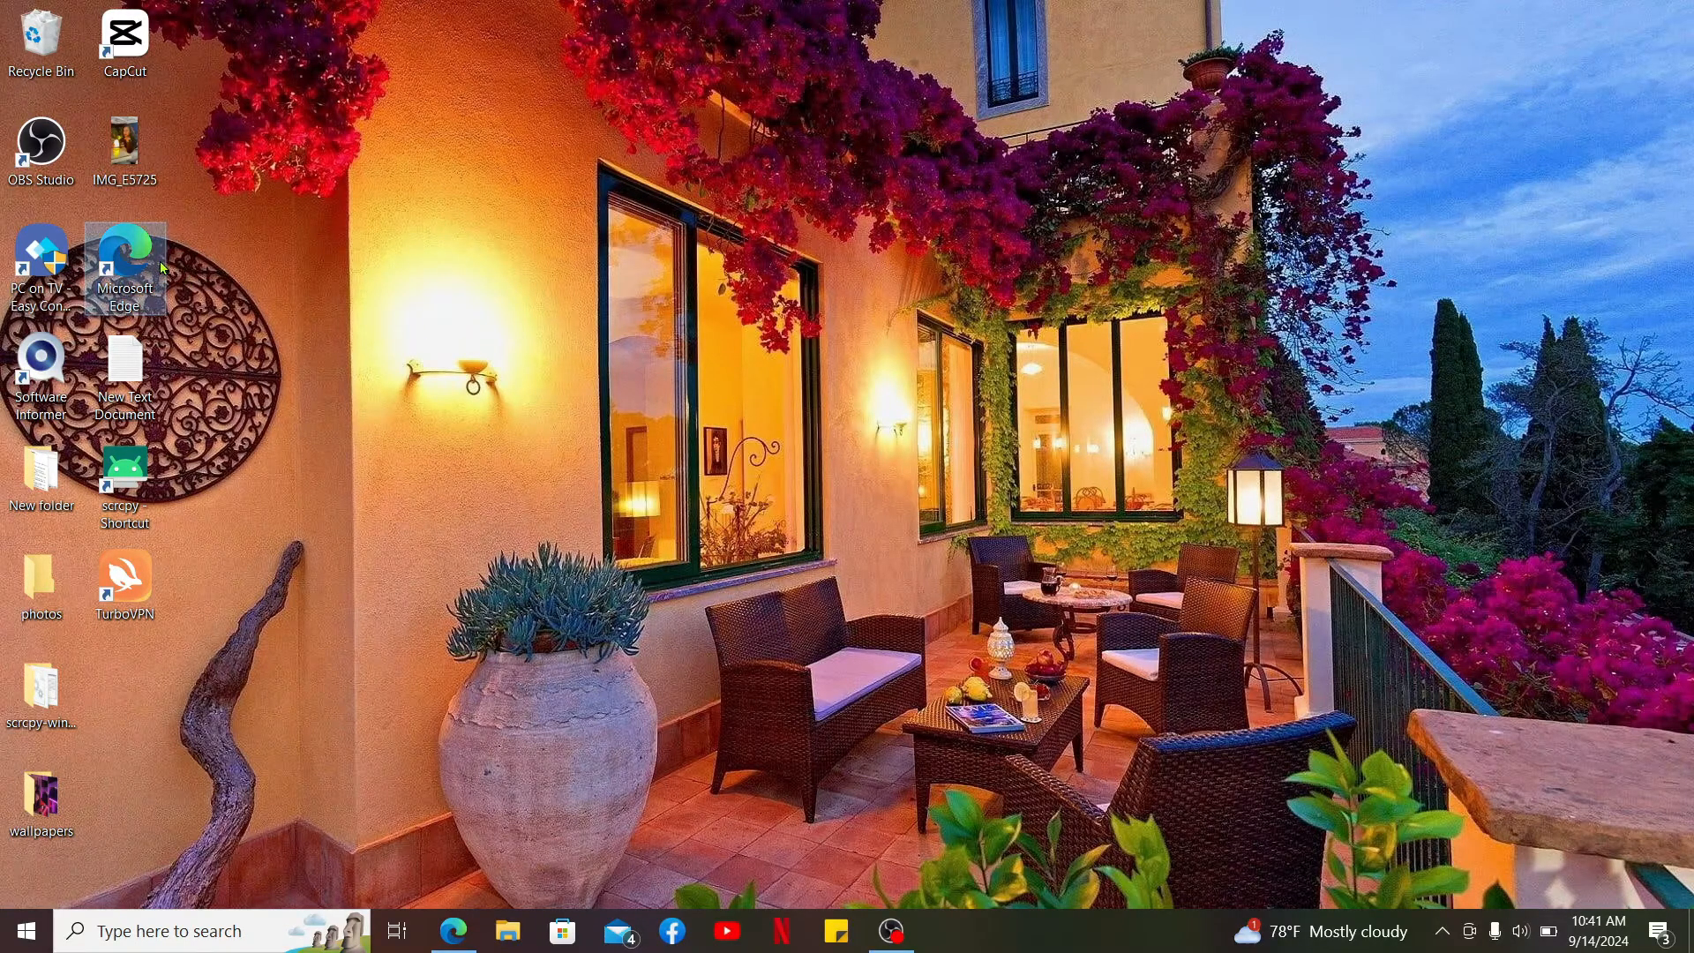
Launch Microsoft Edge from its desktop shortcut and focus the address bar
double_click(124, 264)
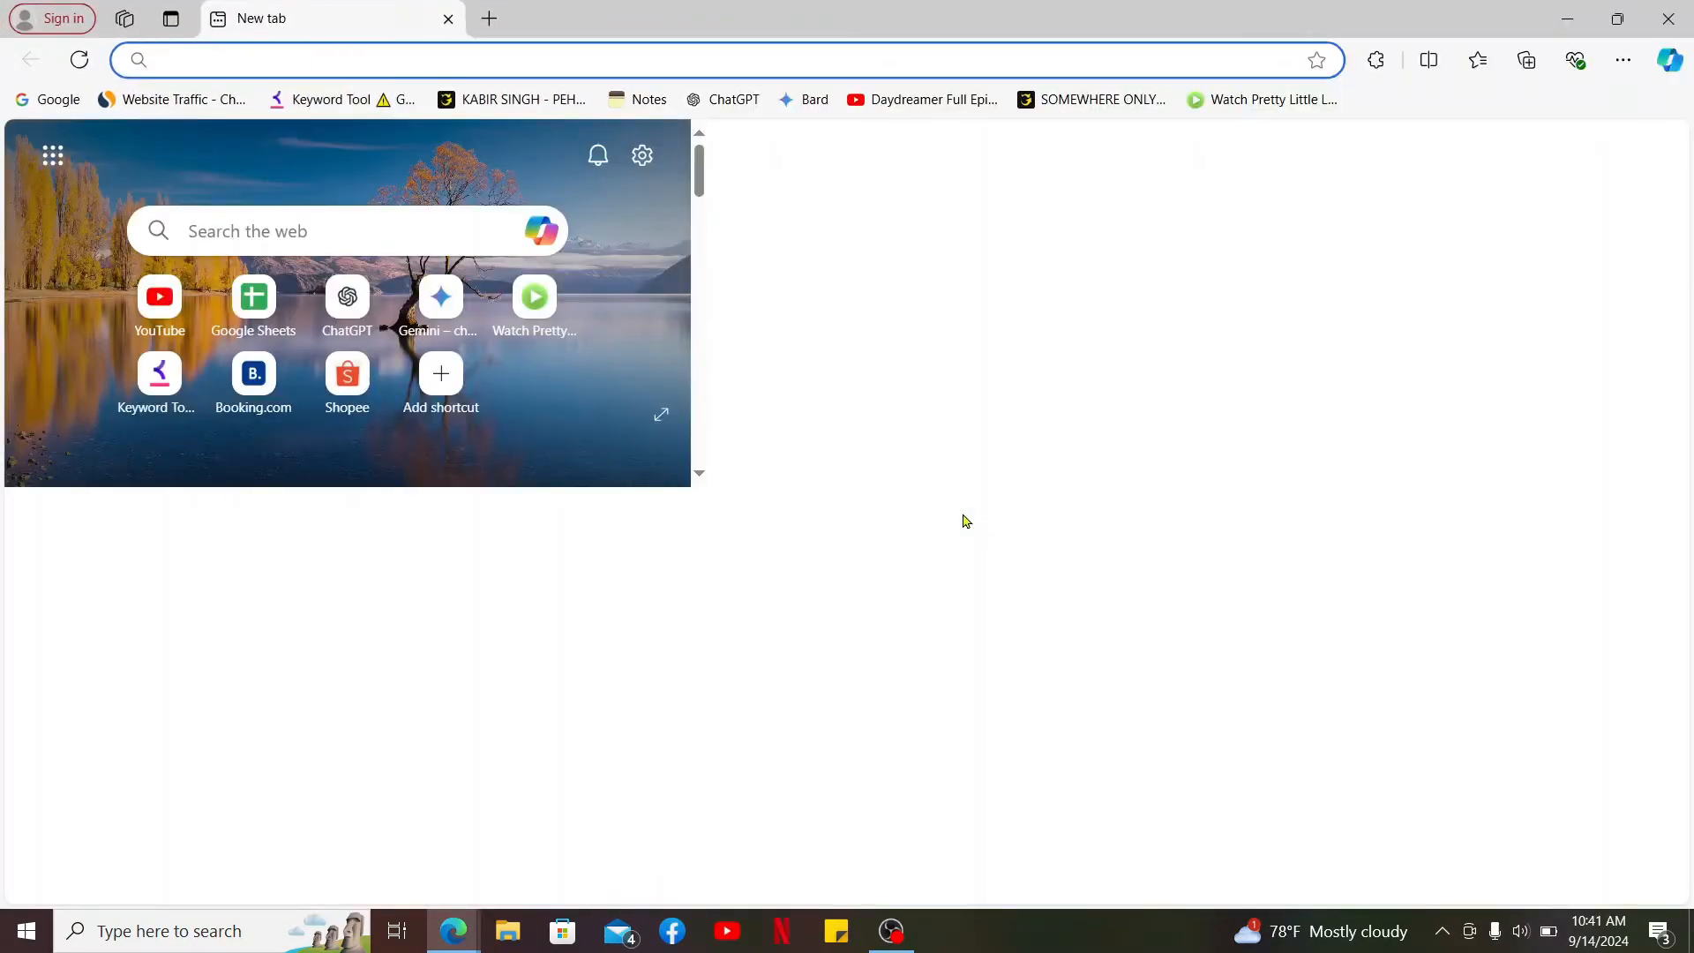
click(660, 414)
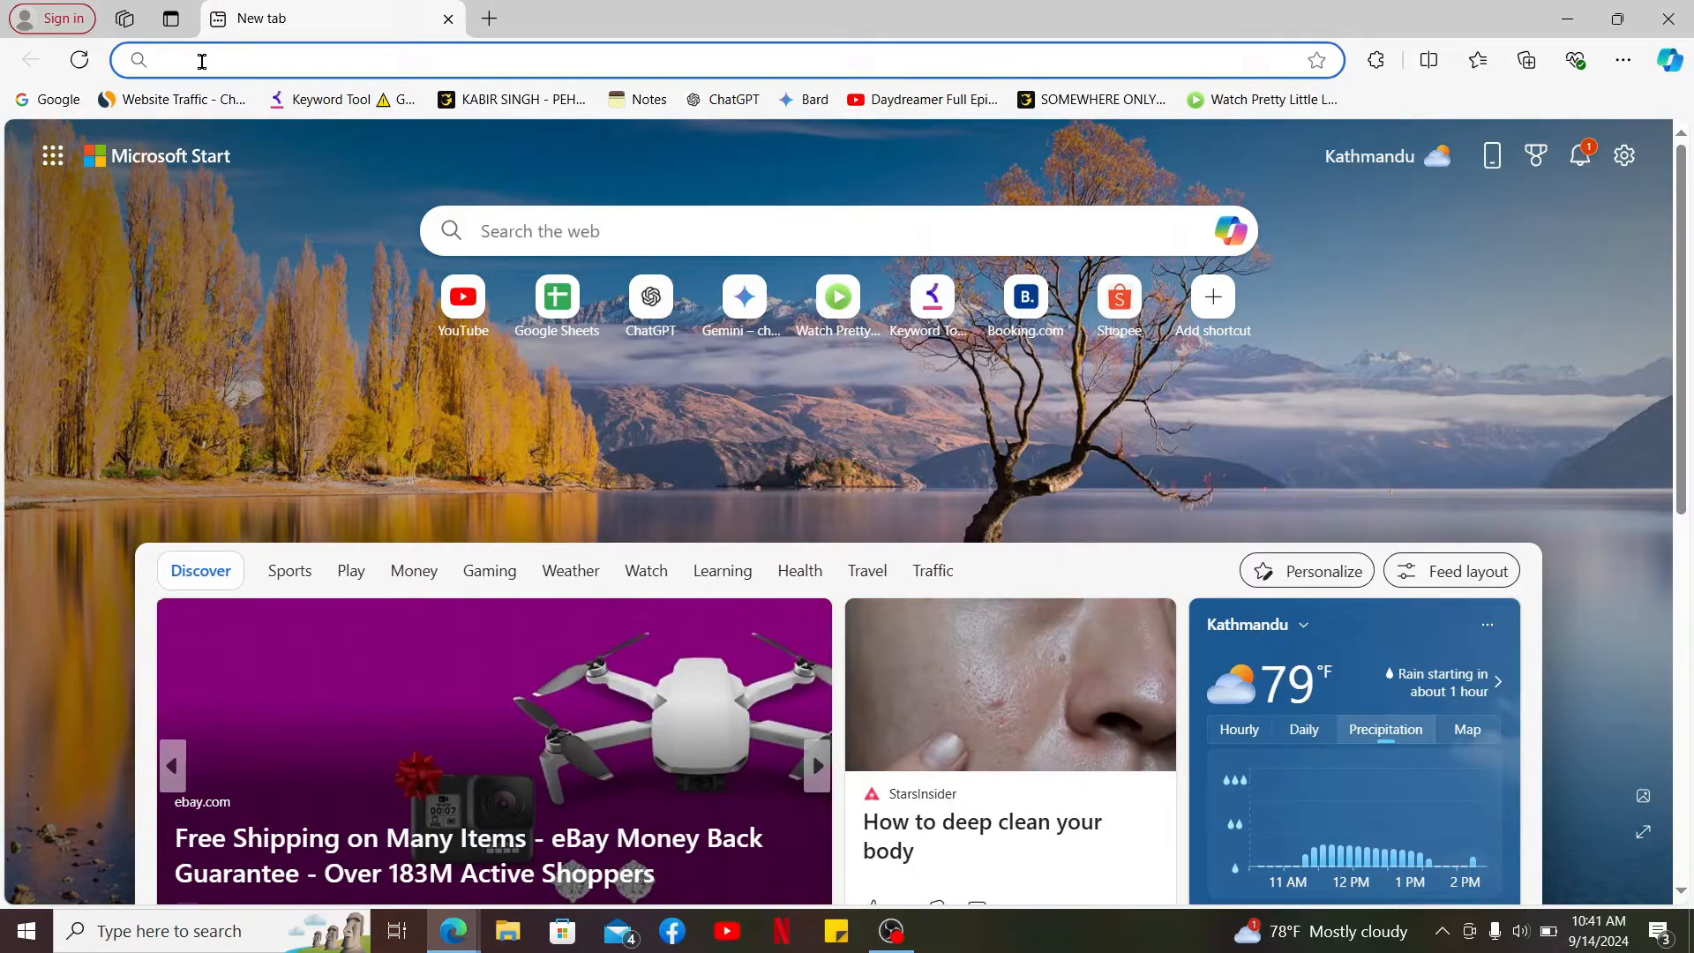
Go to help.netflix.com by choosing the address-bar suggestion
text(he)
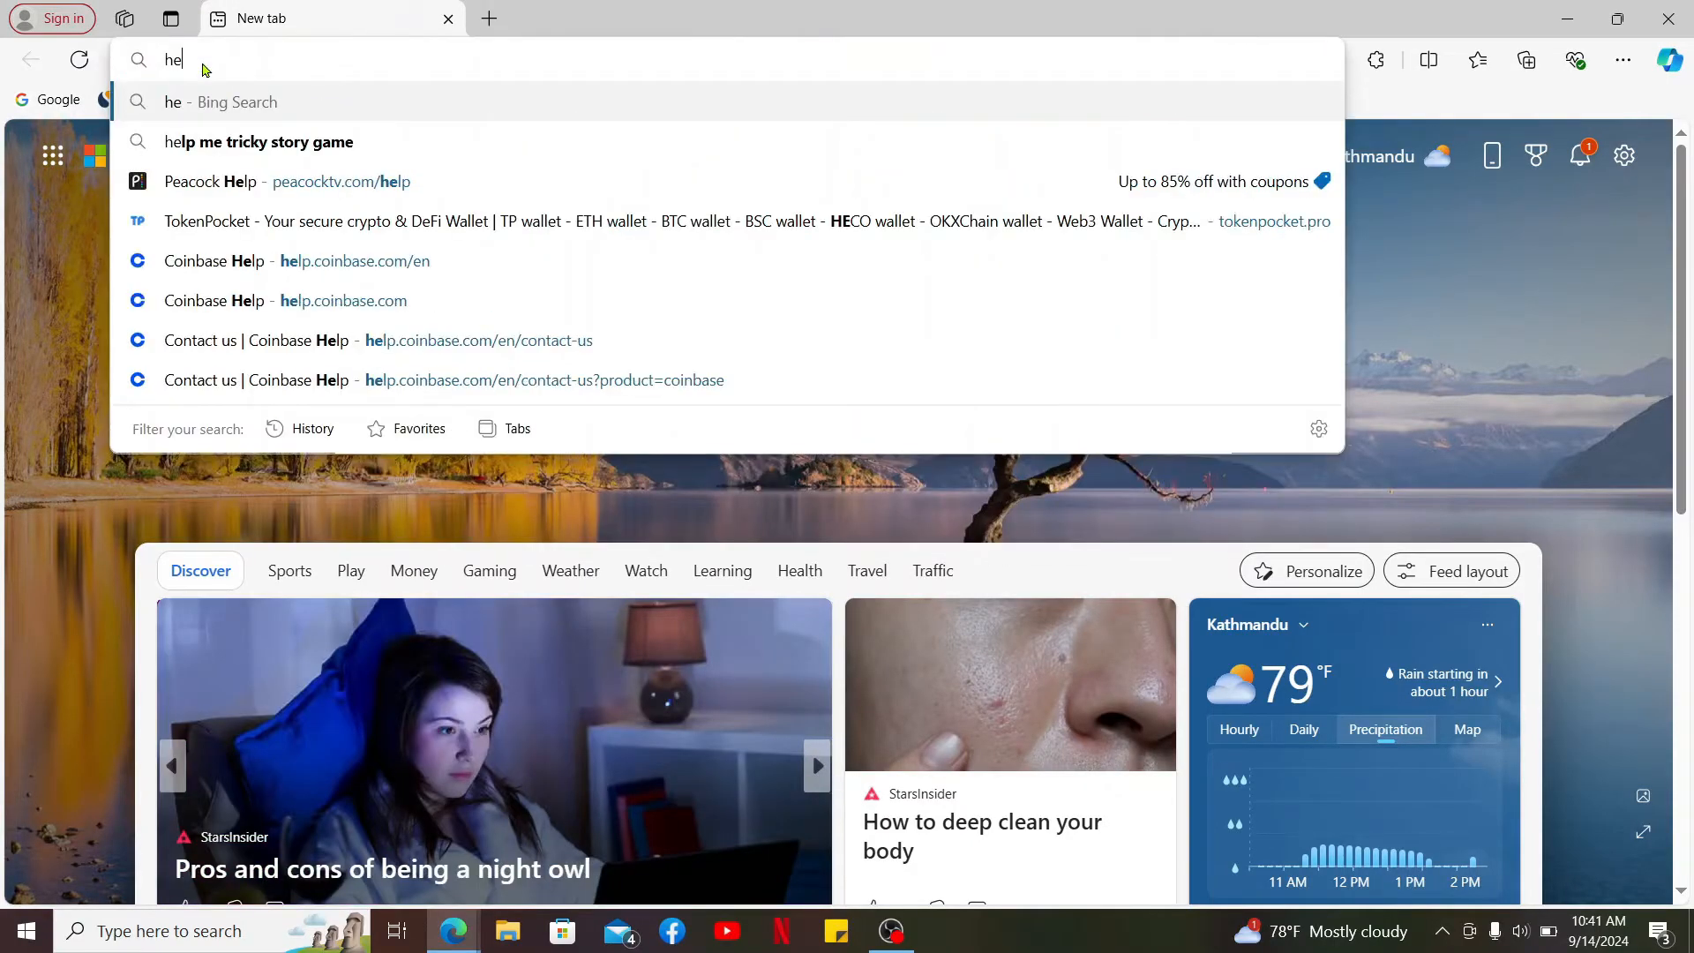
text(lp.n)
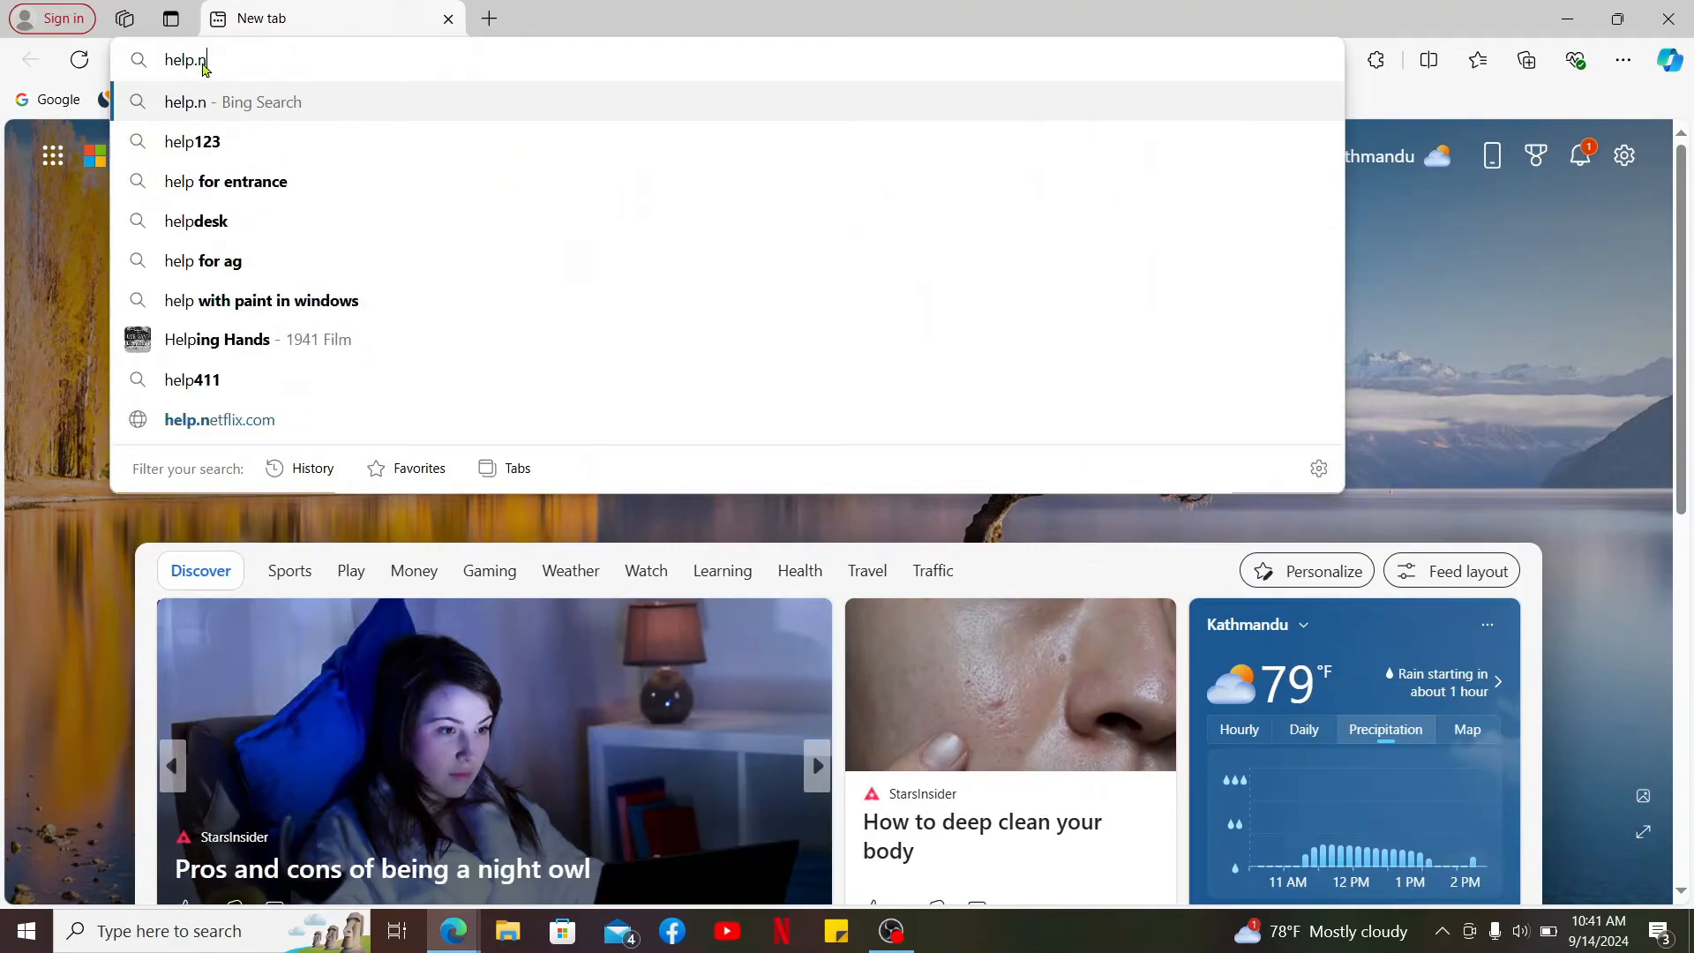
click(220, 419)
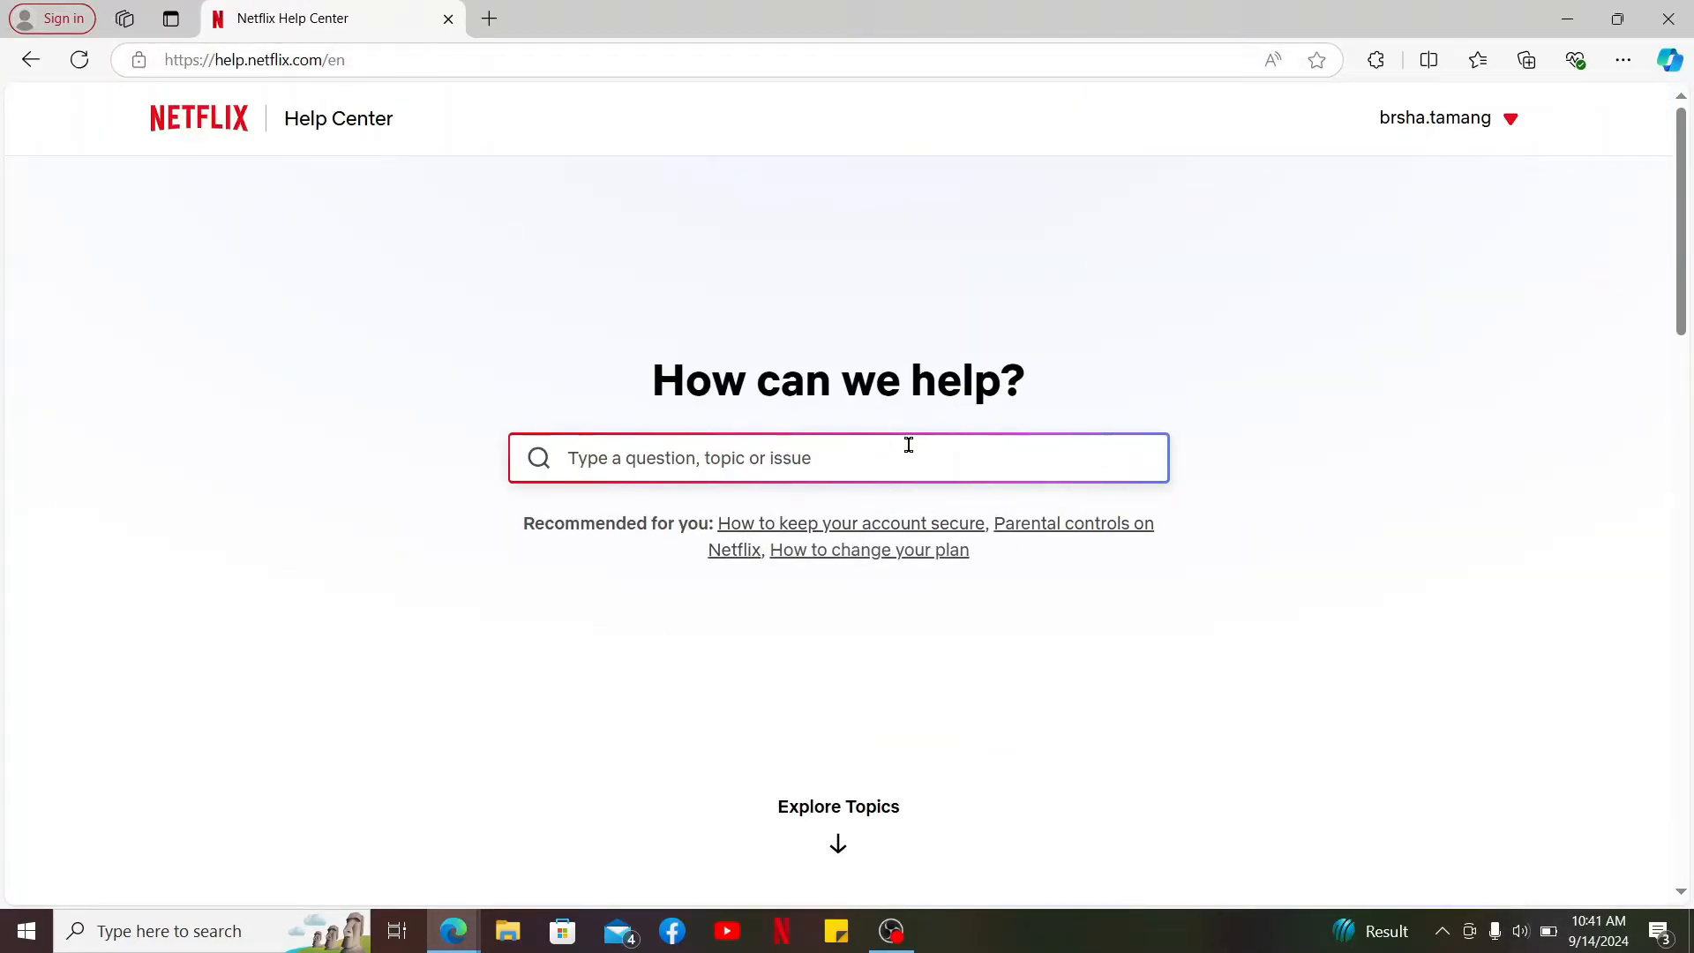
mouse_move(998, 424)
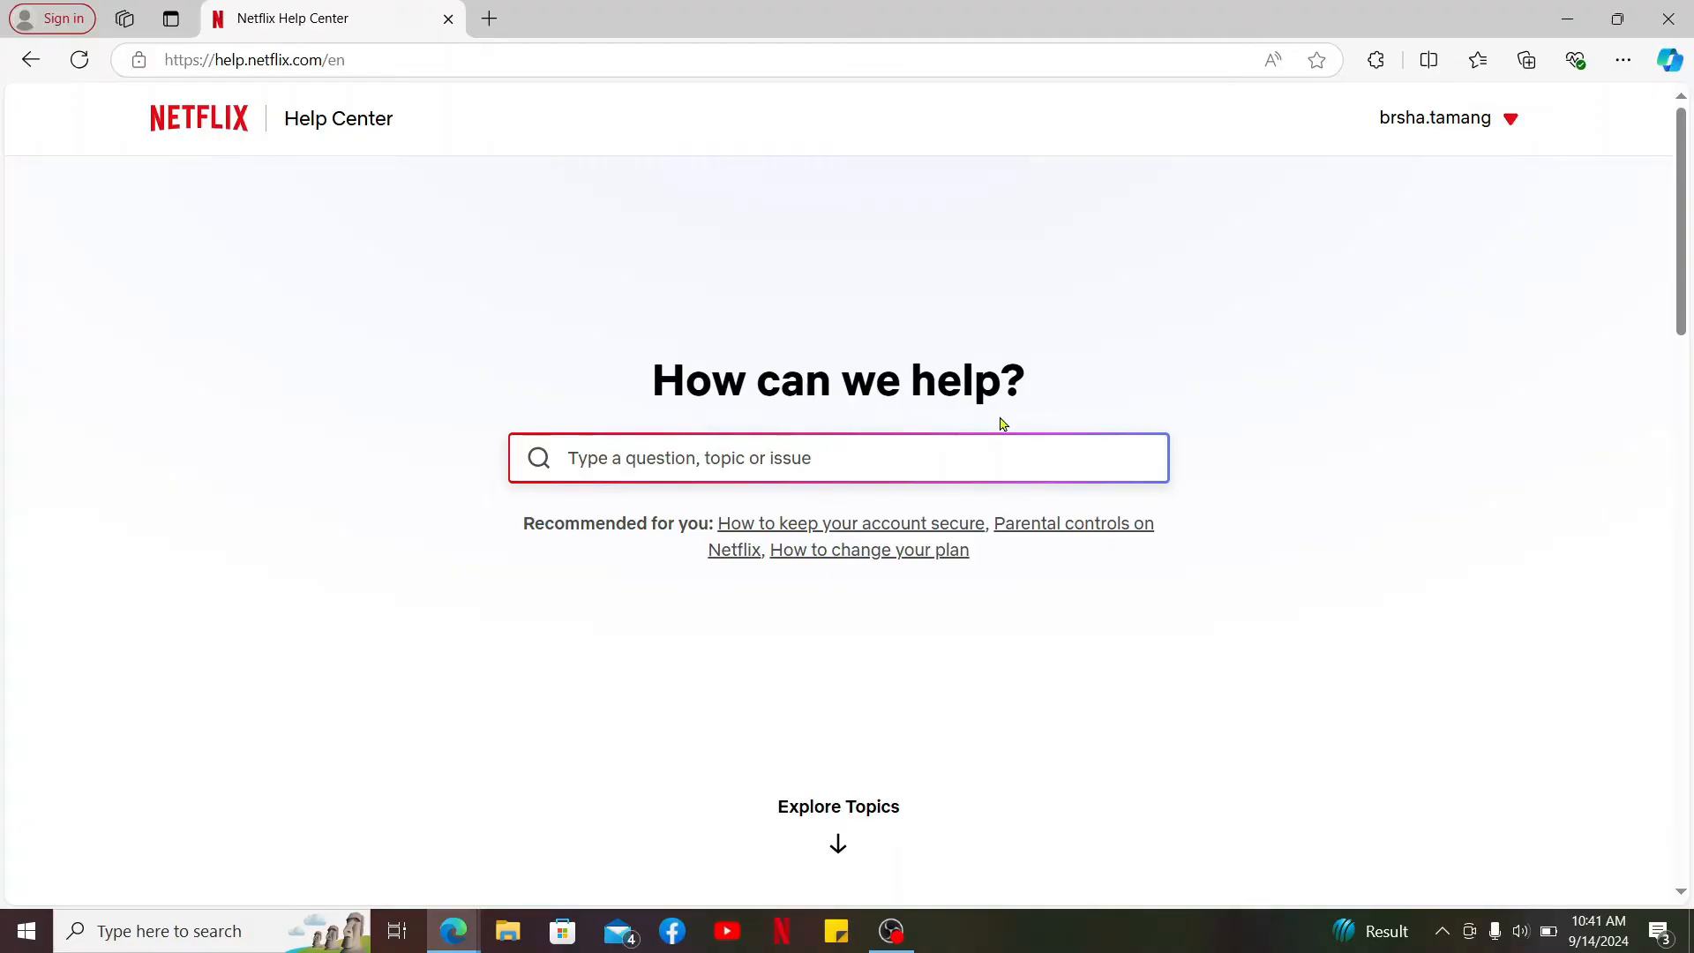
mouse_move(741, 452)
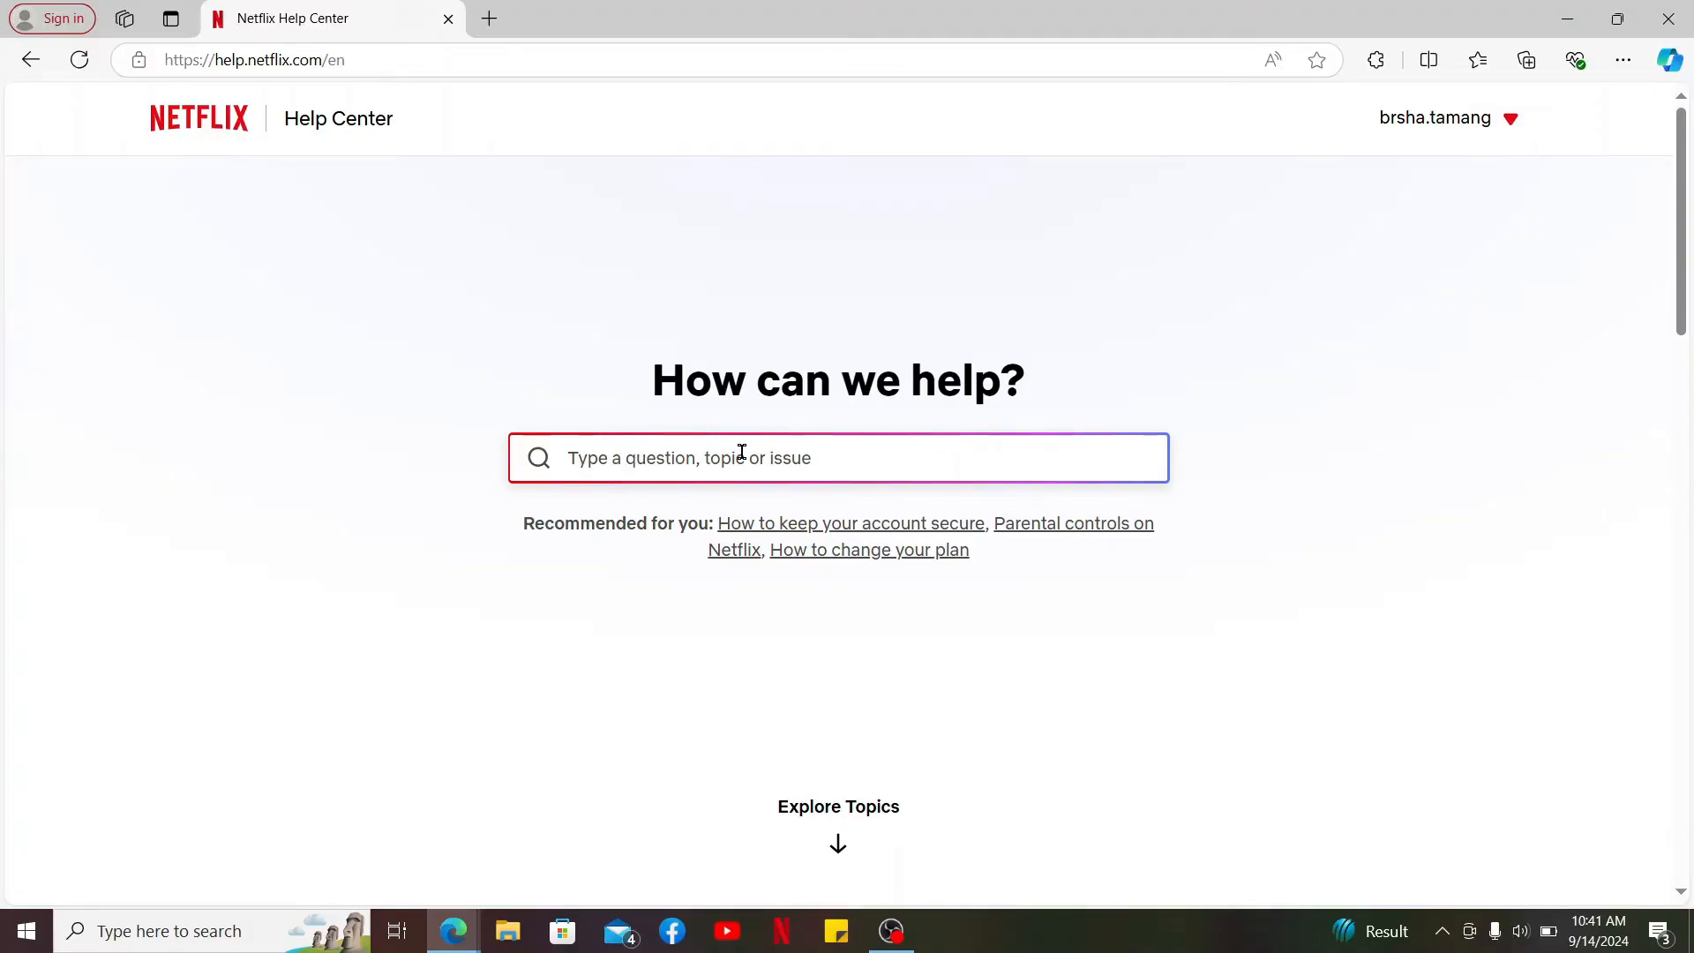
Search help for 'Netflix Gift Cards' and scroll the results down to Contact Us
text(Netflix Gift Cards)
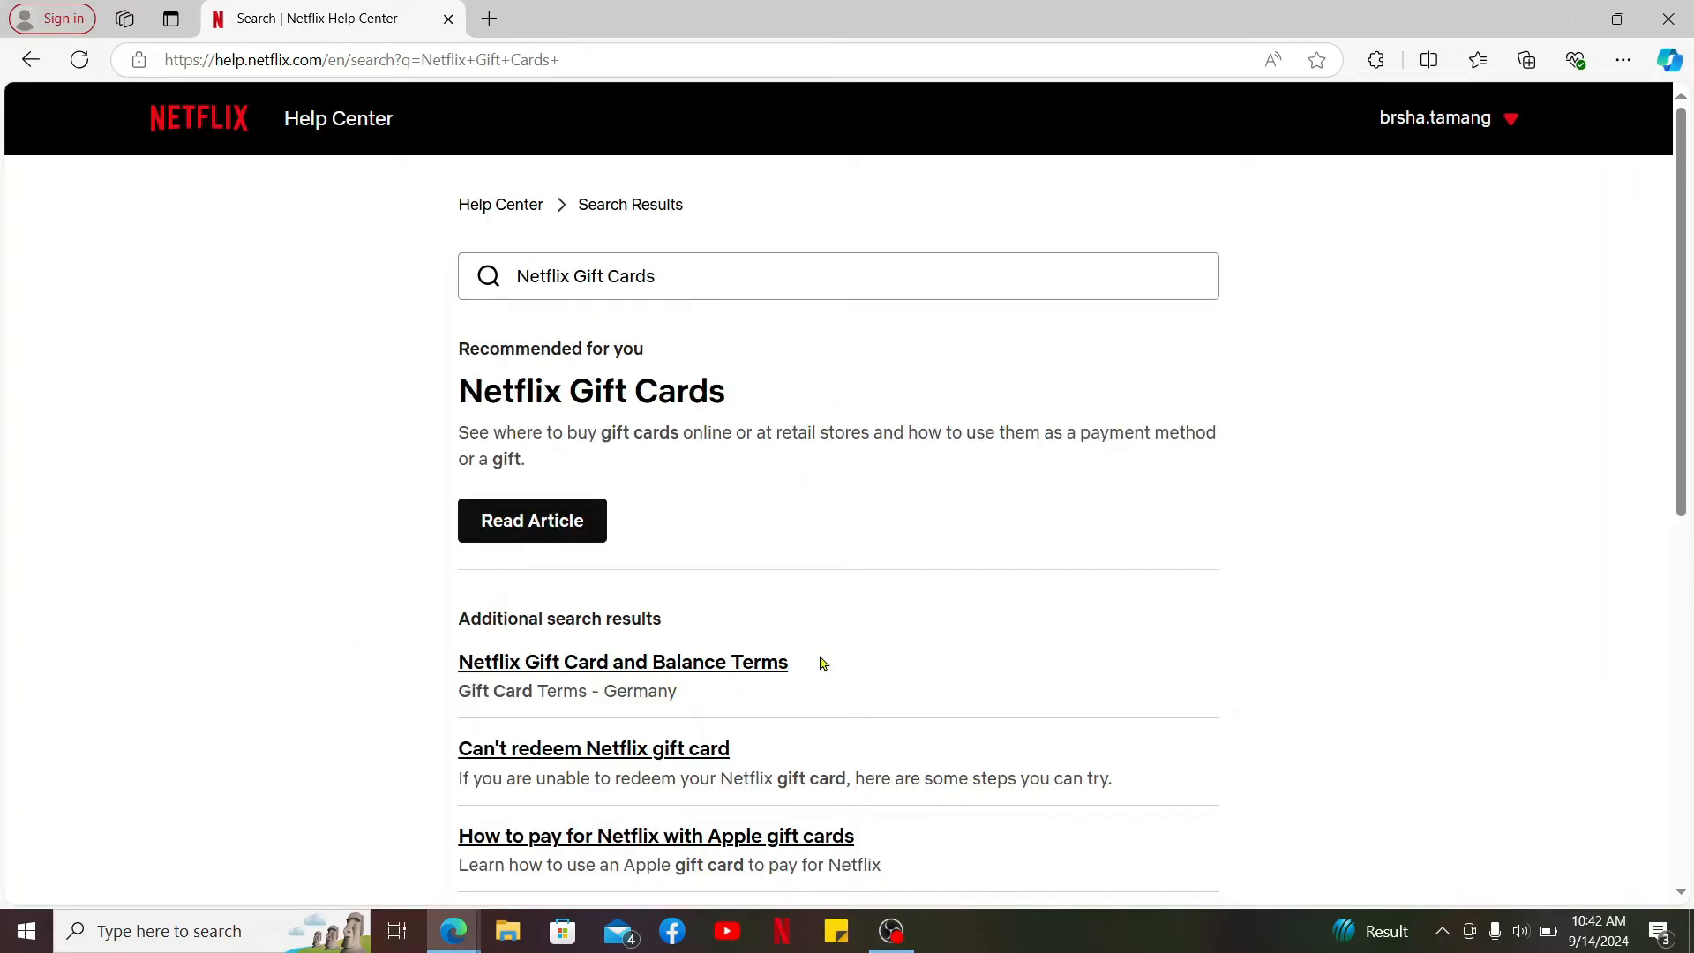
scroll(down, 3)
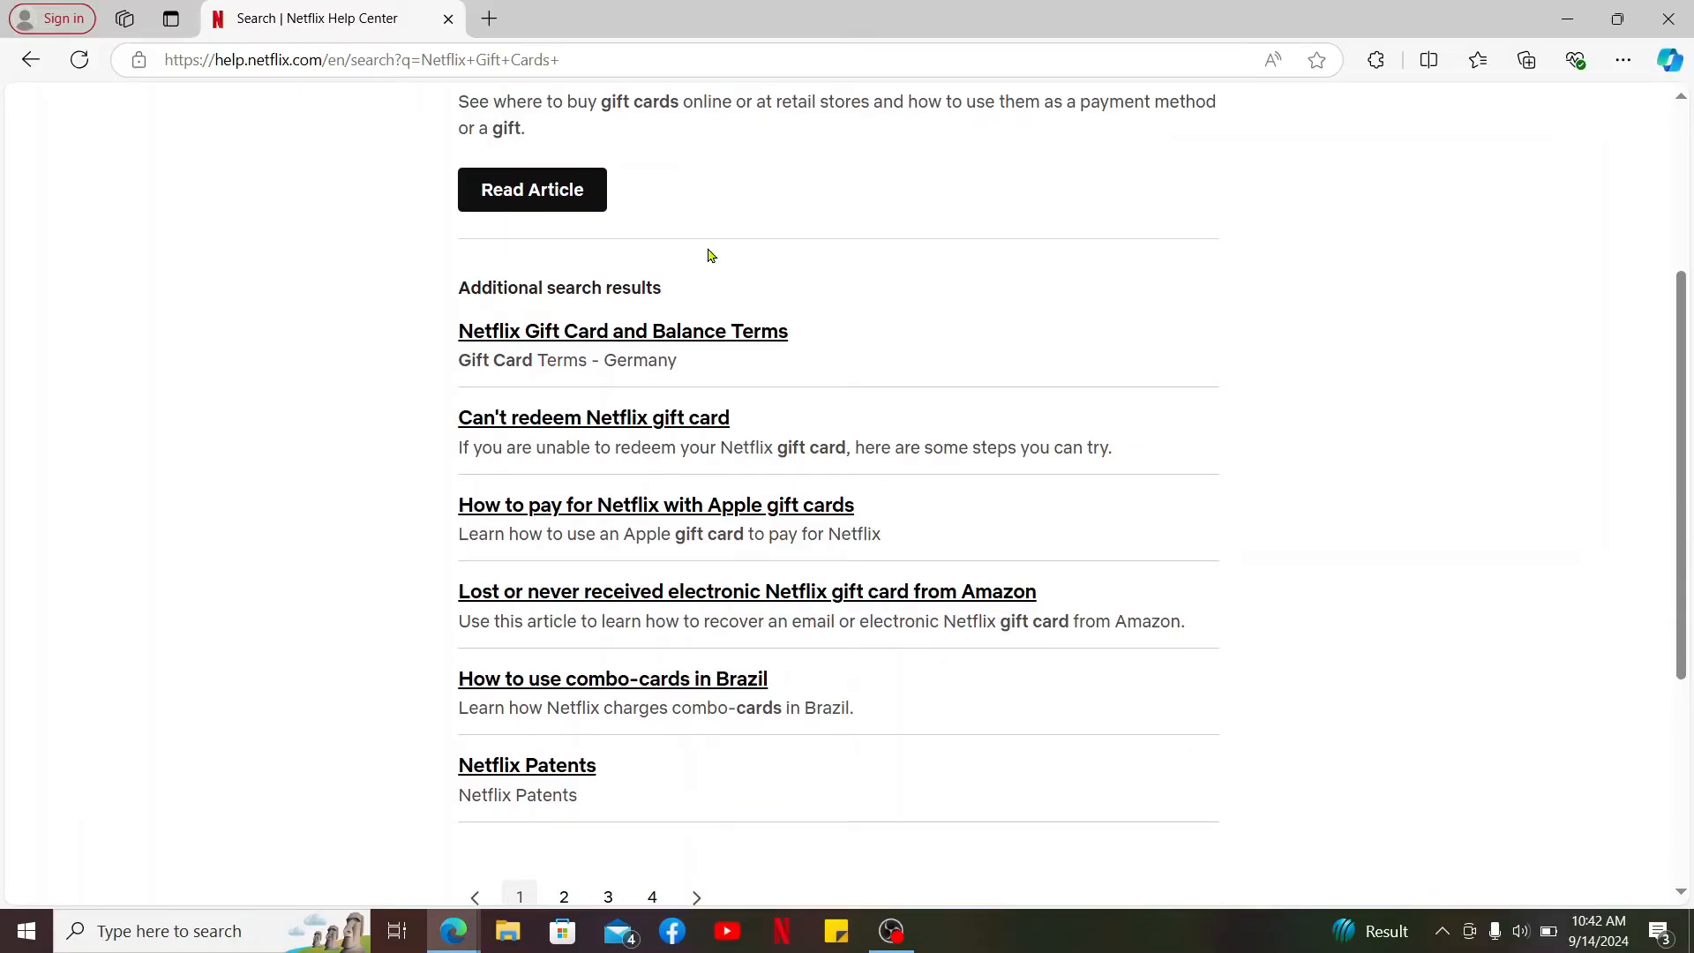
mouse_move(663, 485)
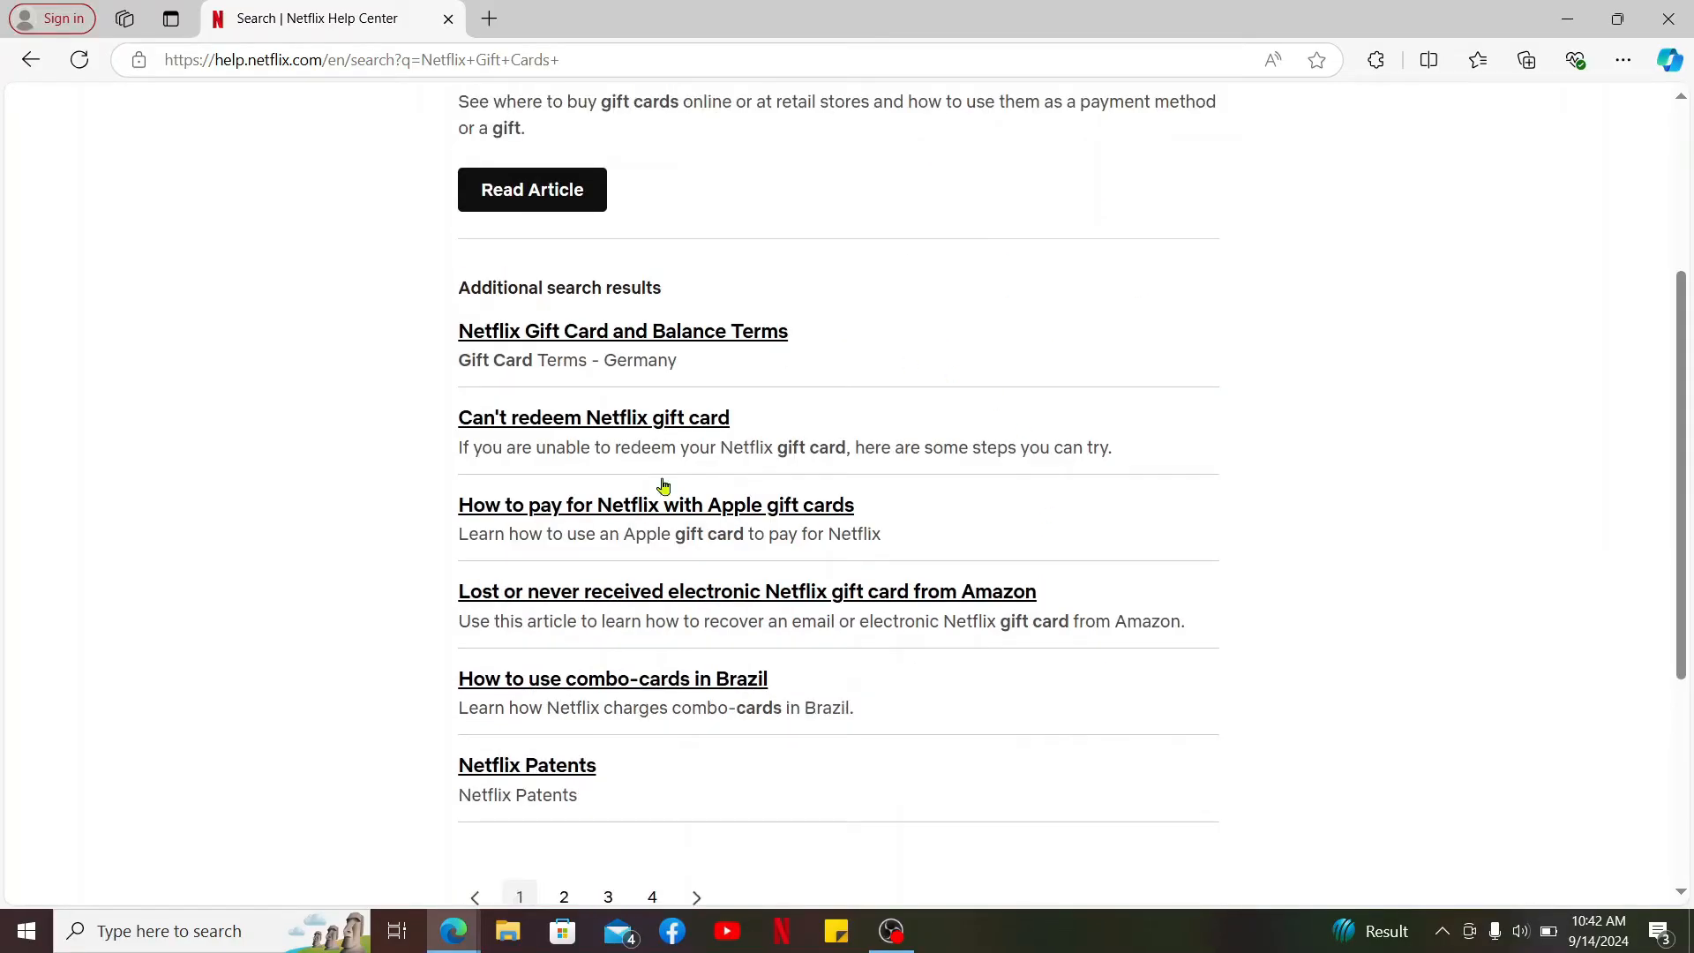
mouse_move(839, 580)
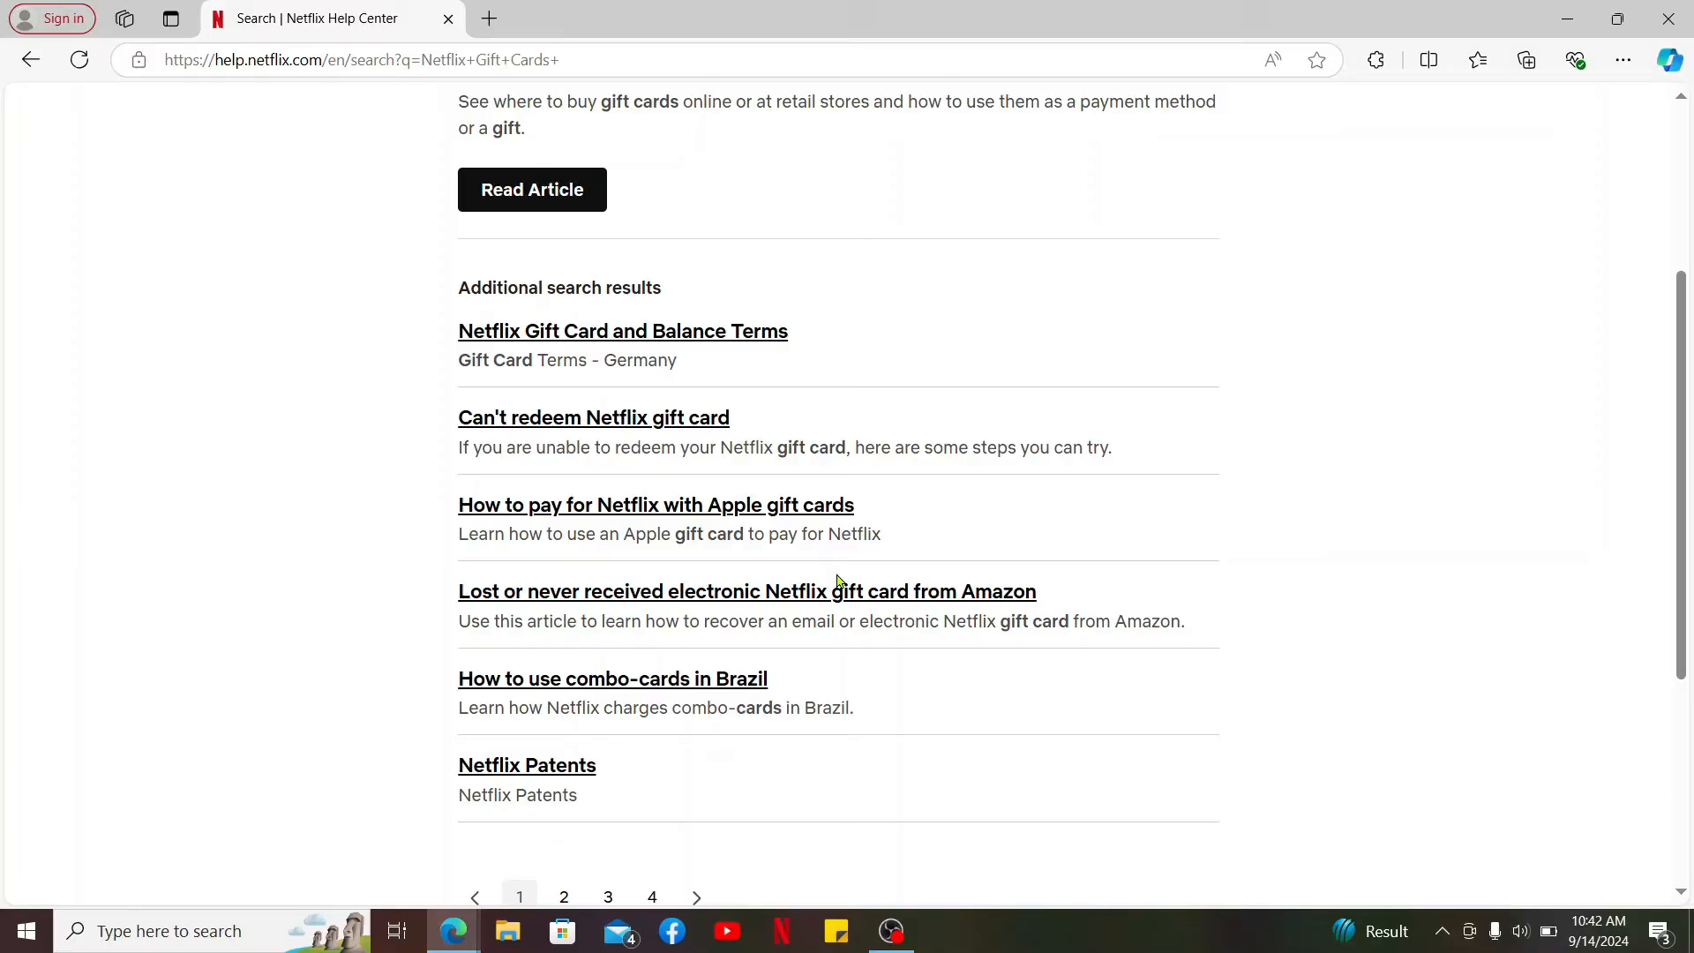
scroll(down, 3)
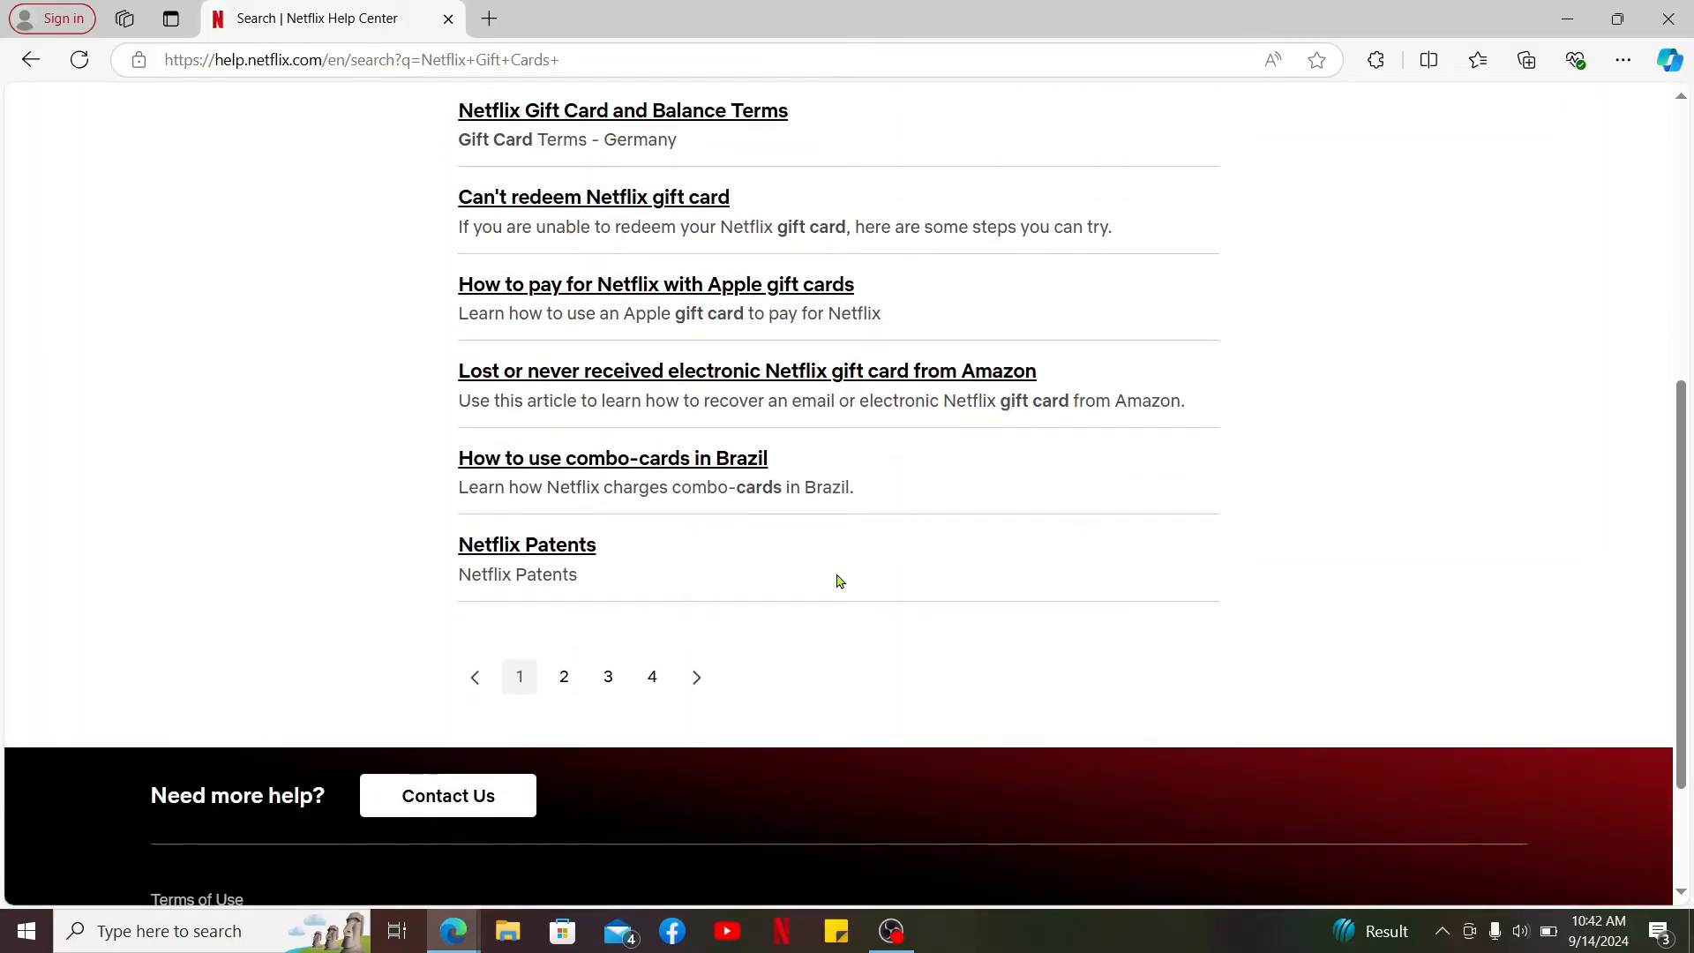
scroll(down, 3)
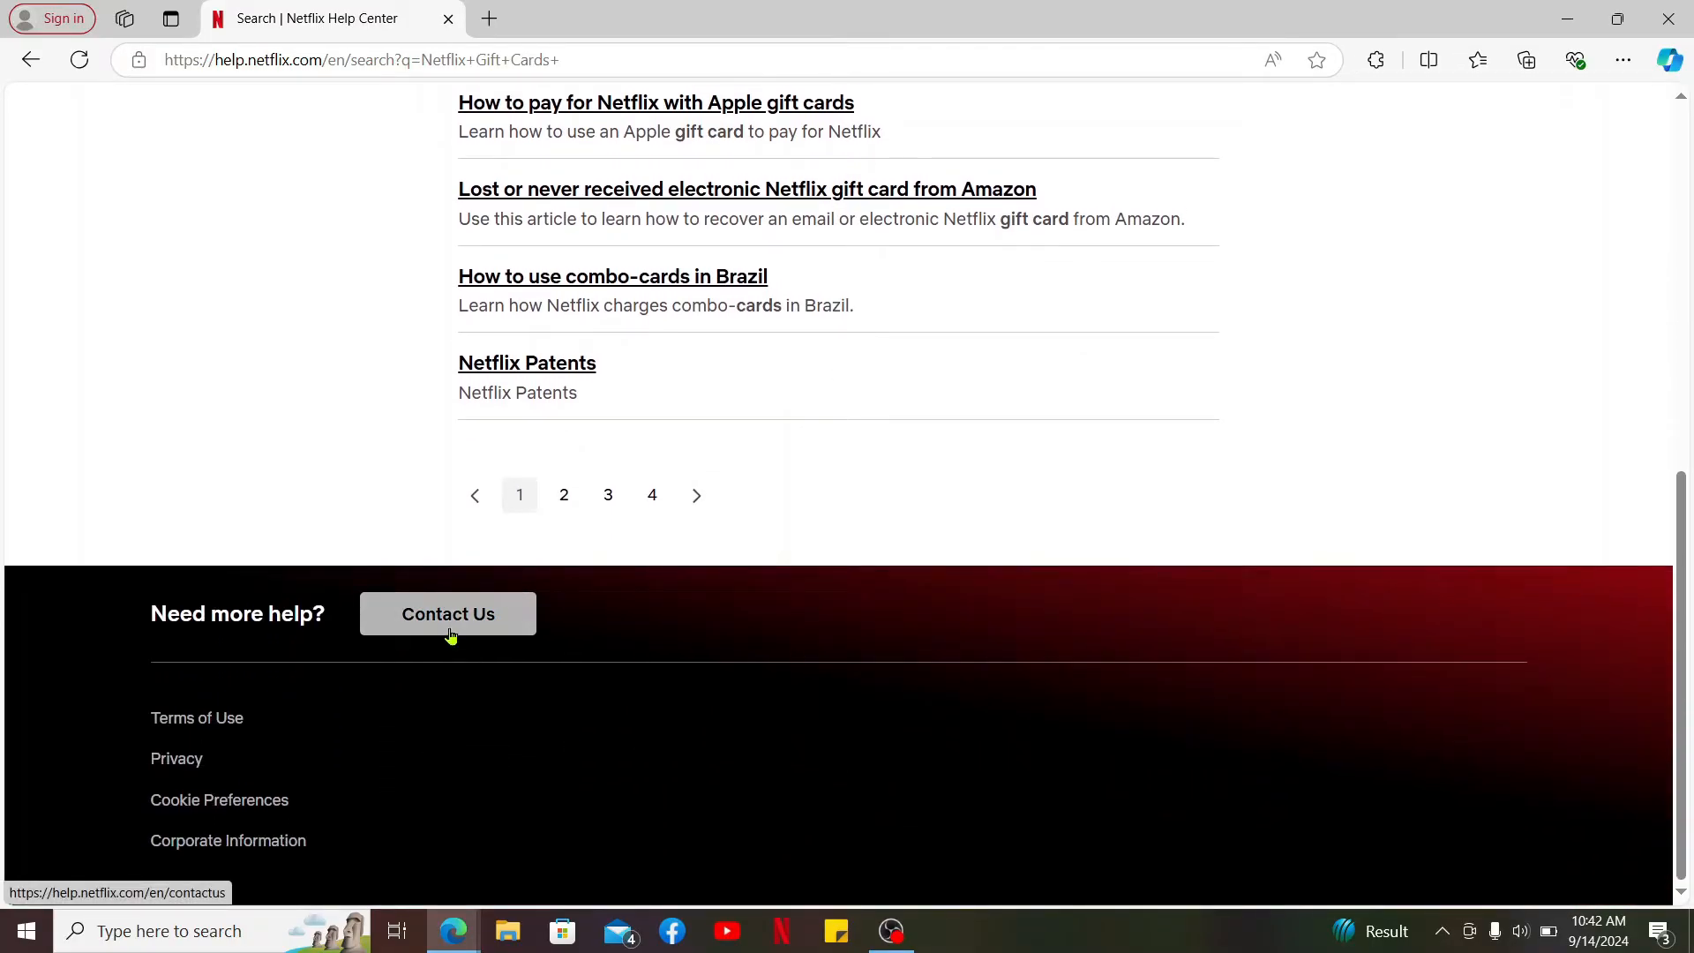
mouse_move(485, 629)
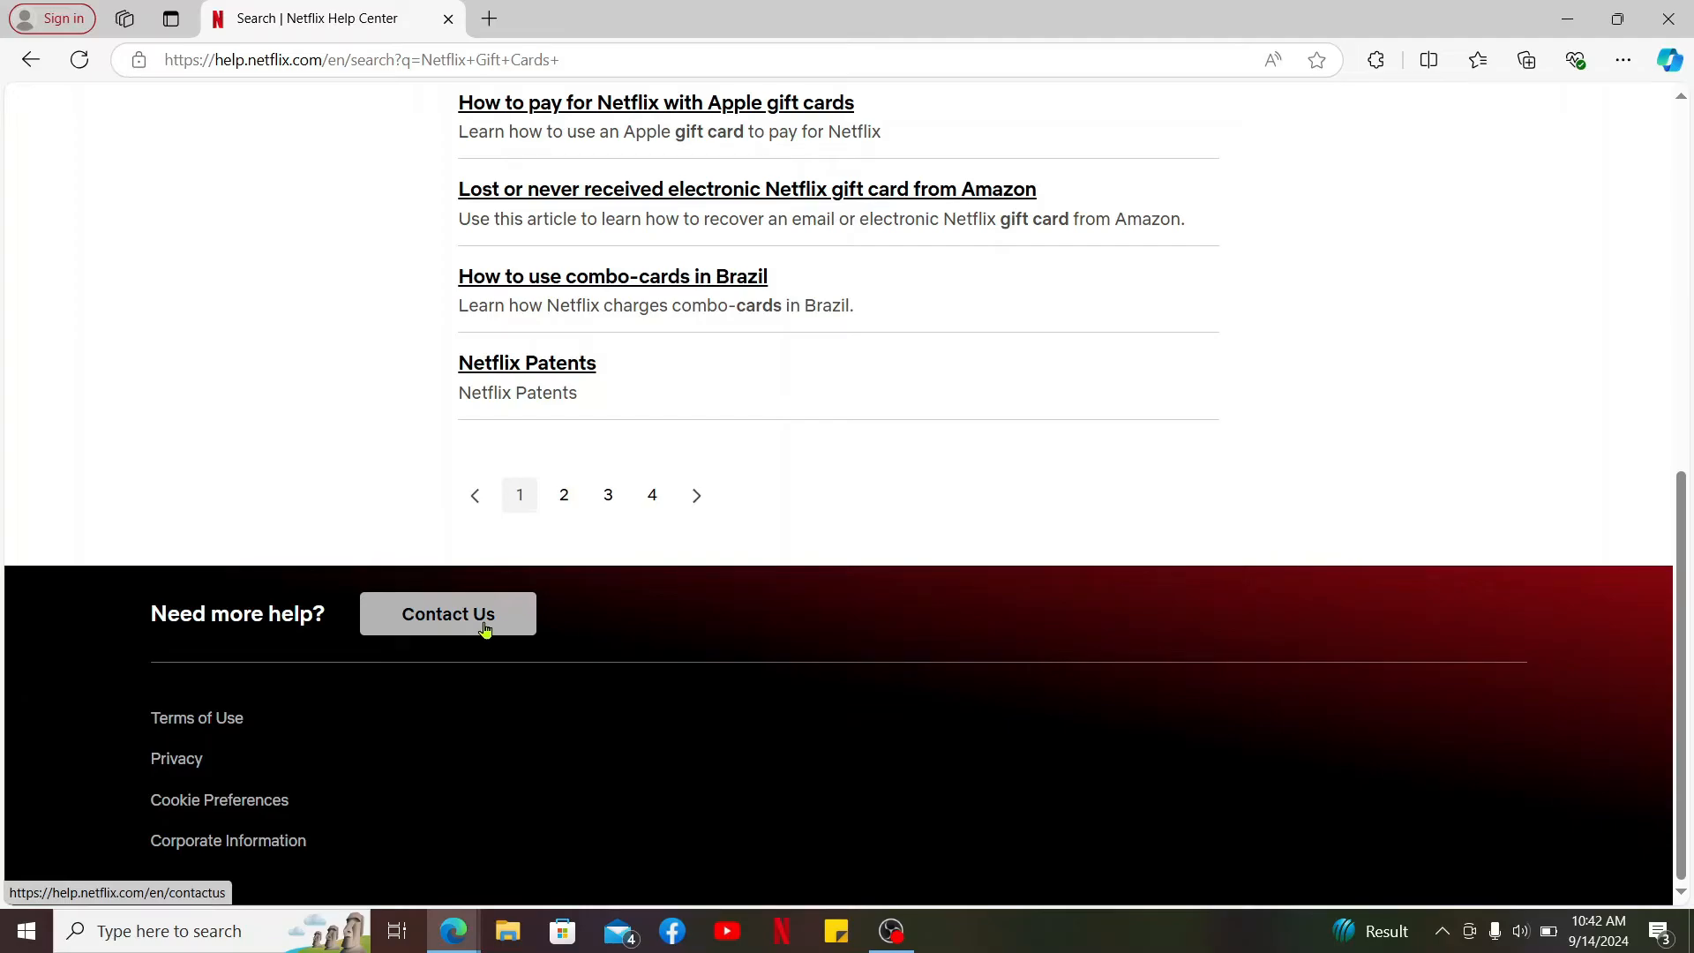
Open the Contact Us page from the bottom of the search results
click(447, 614)
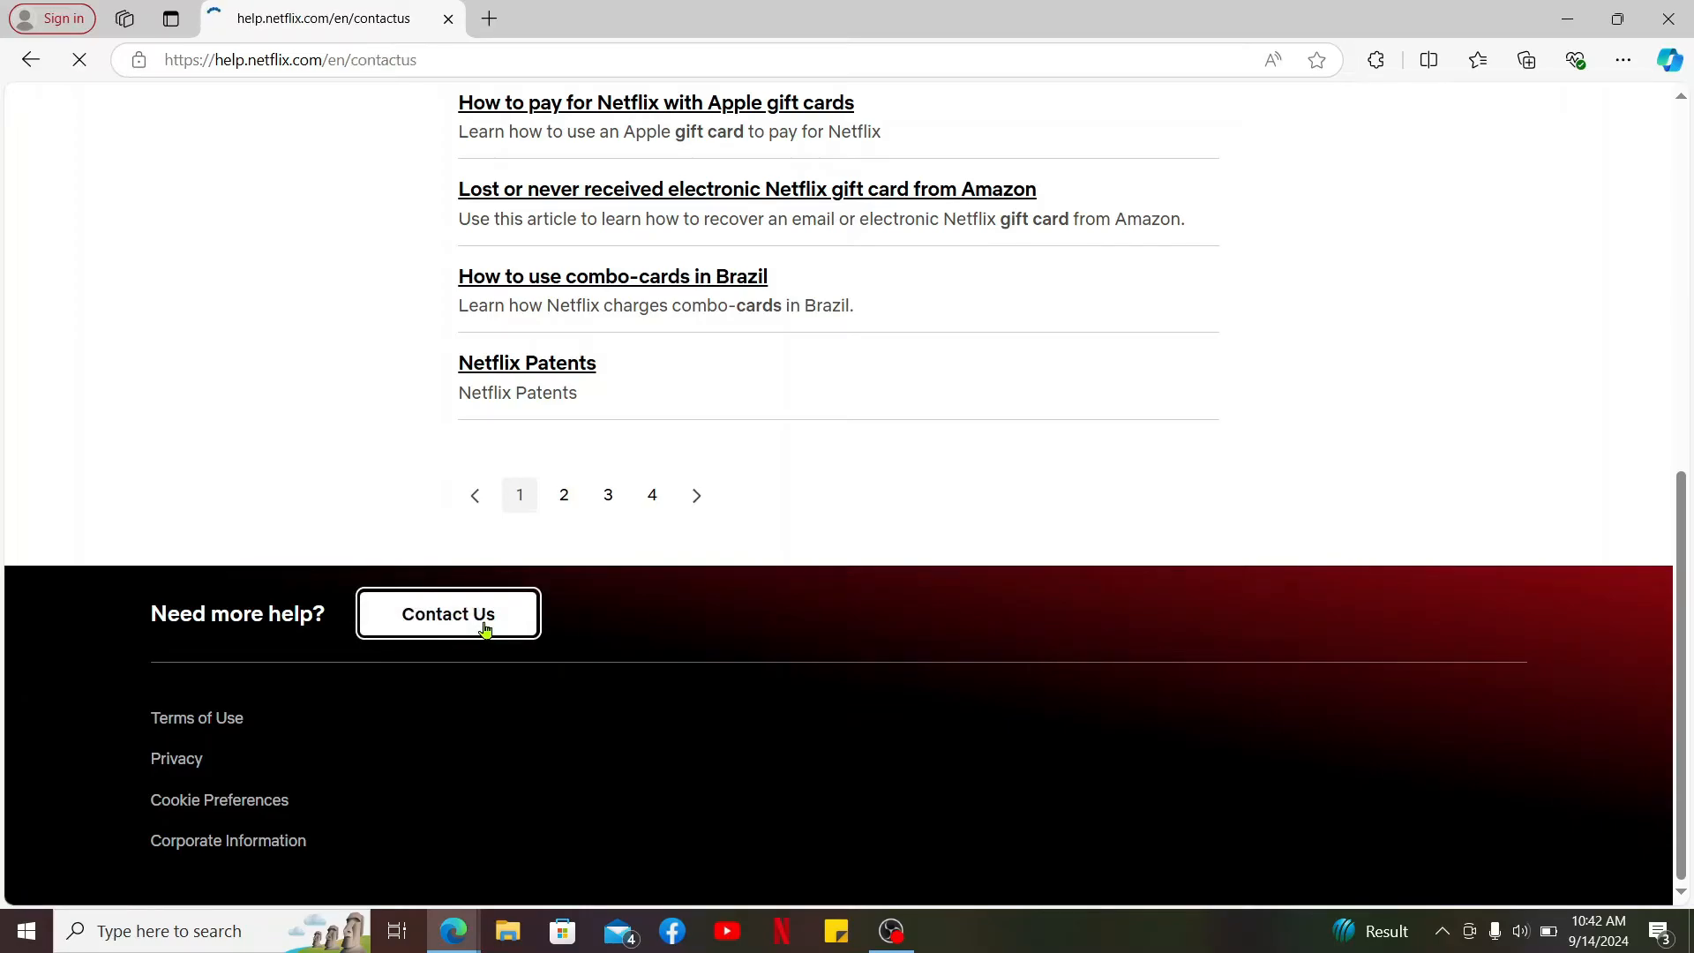
click(447, 614)
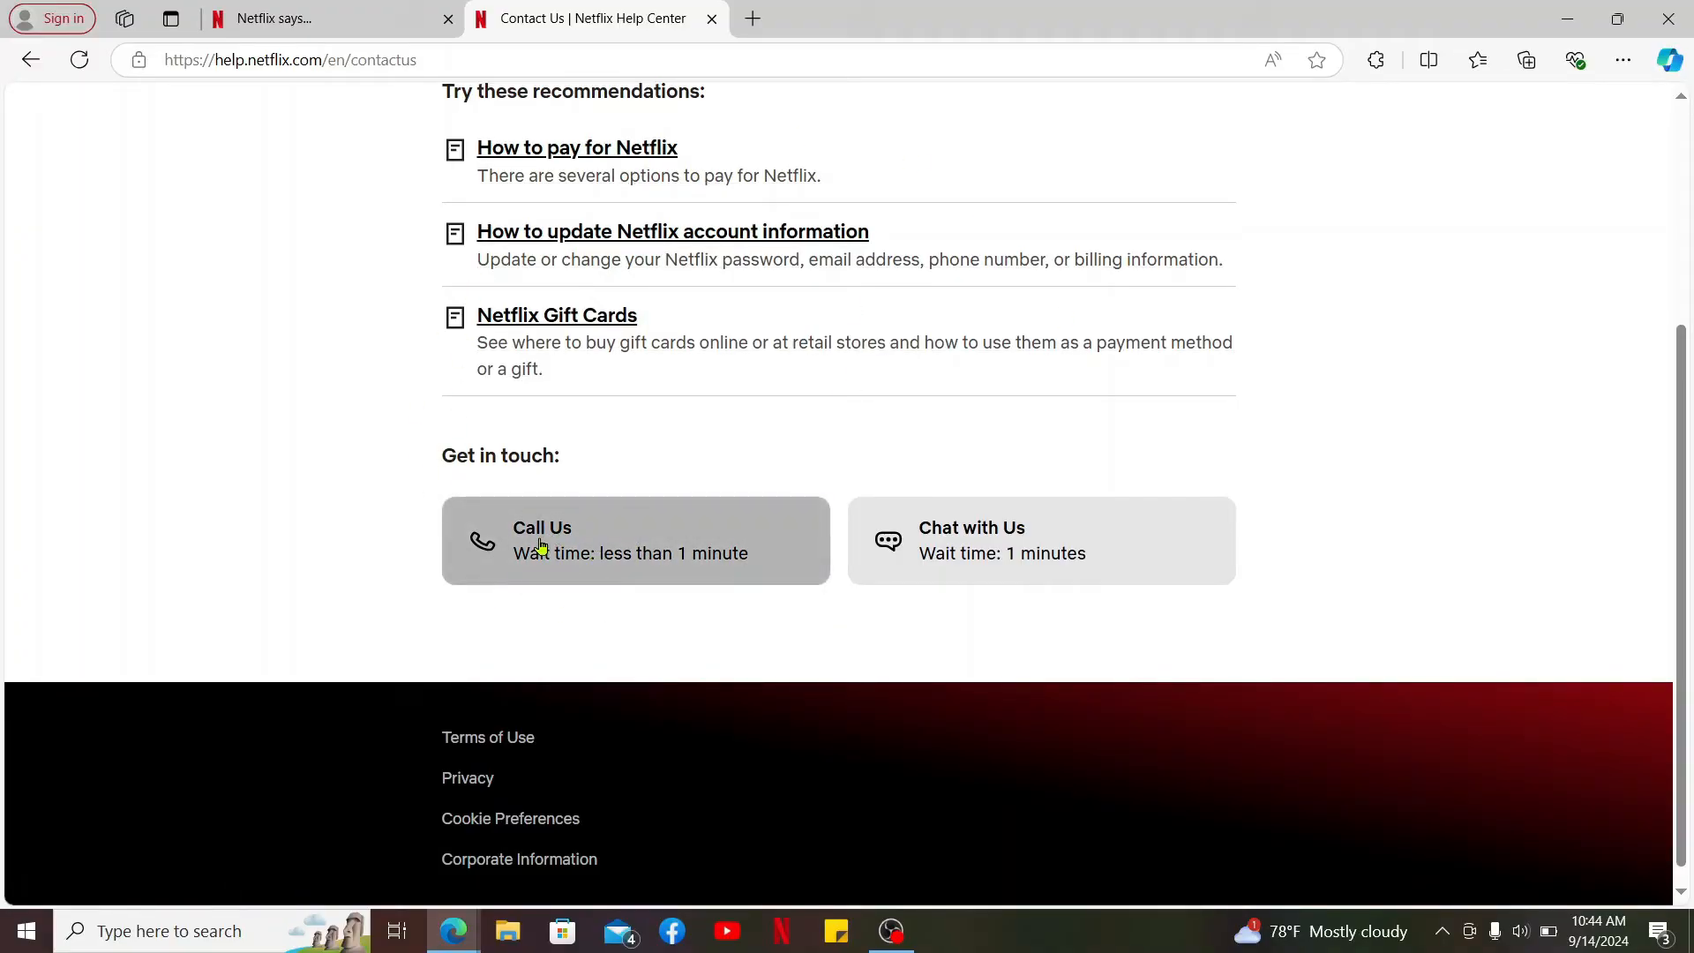
mouse_move(573, 562)
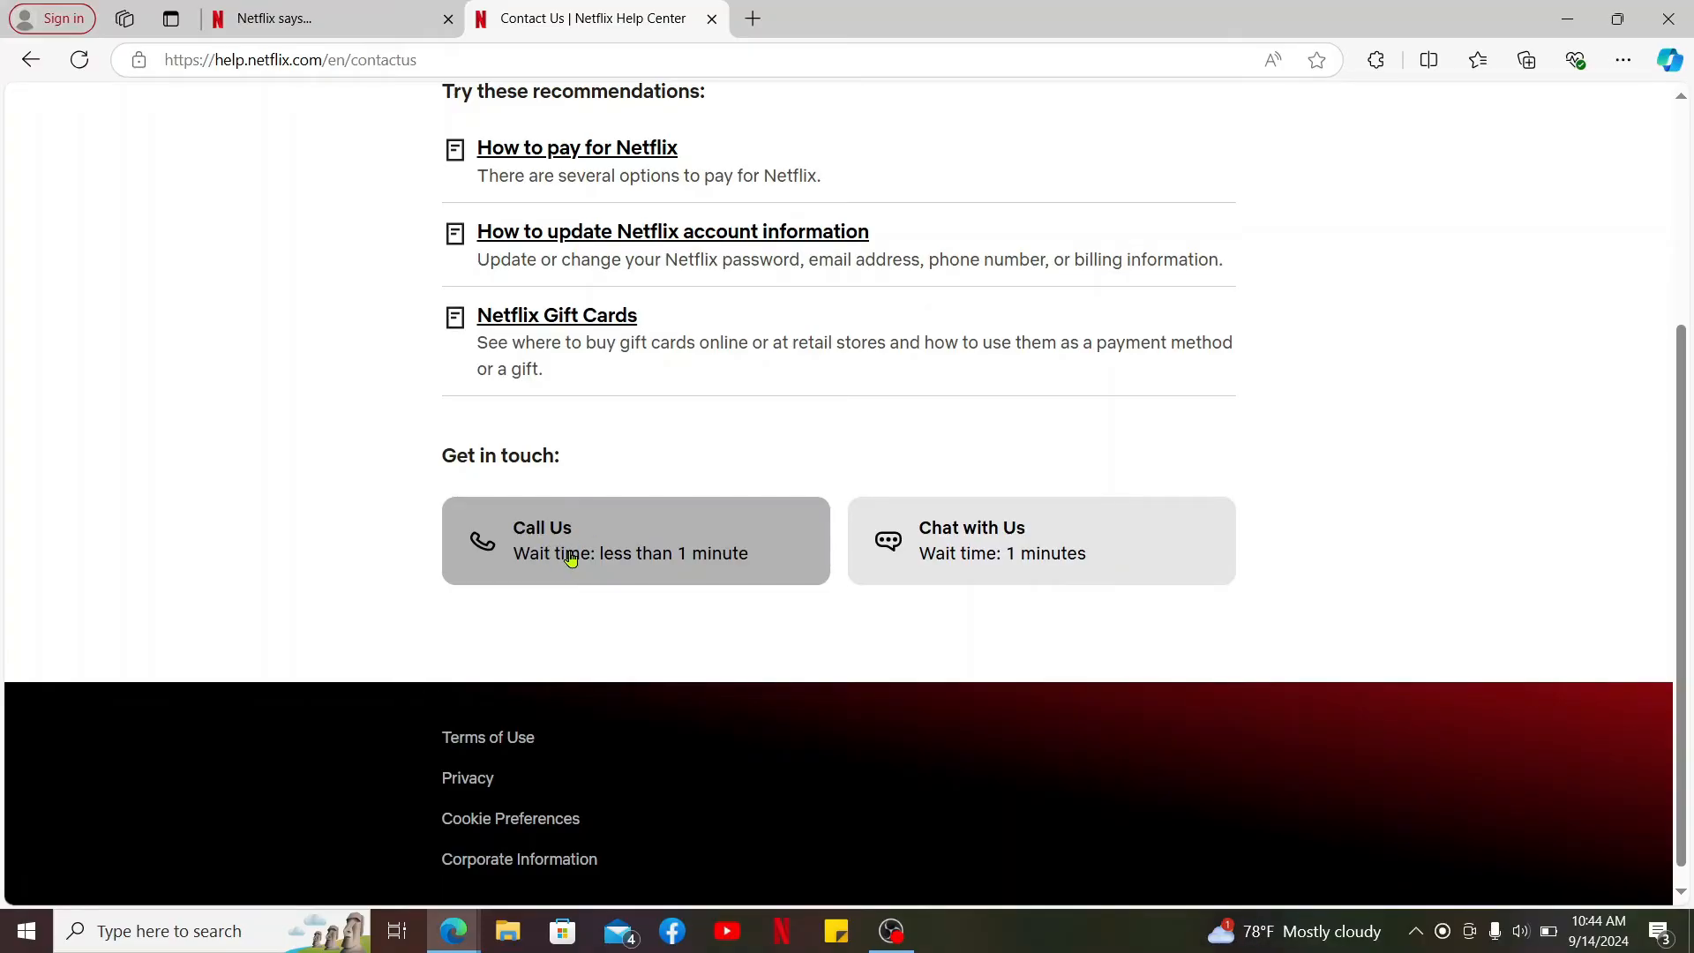
mouse_move(891, 625)
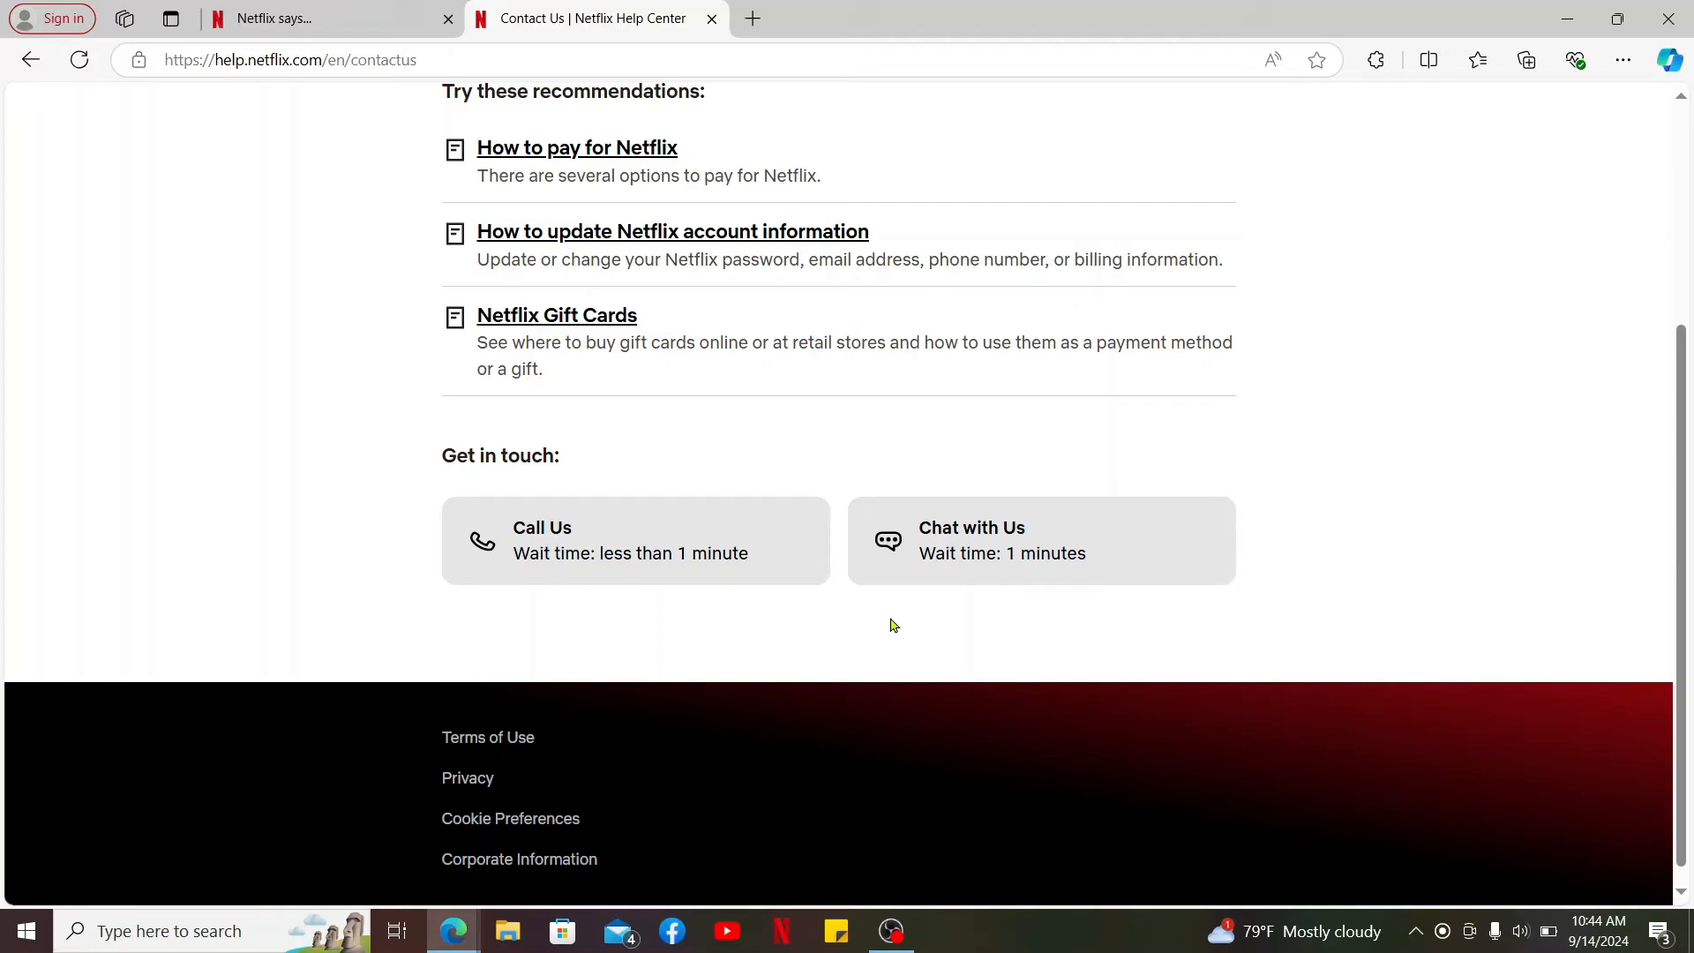
mouse_move(938, 545)
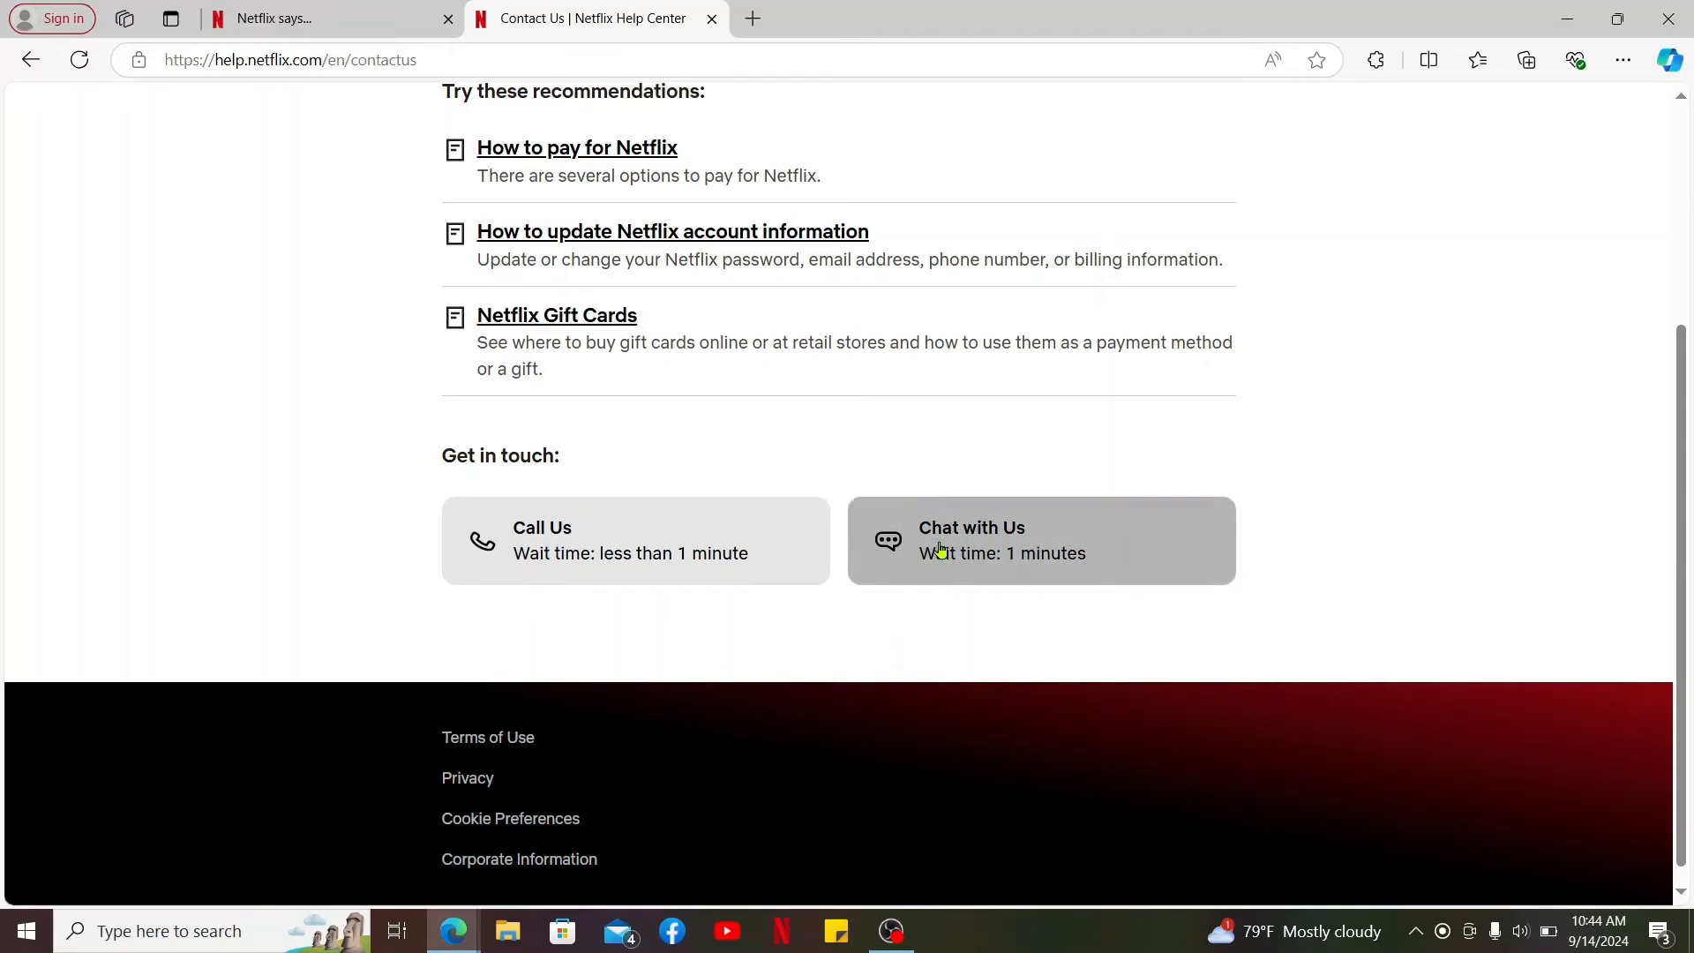
Chat with a live agent, end and close the chat, then reload Contact Us
click(1040, 540)
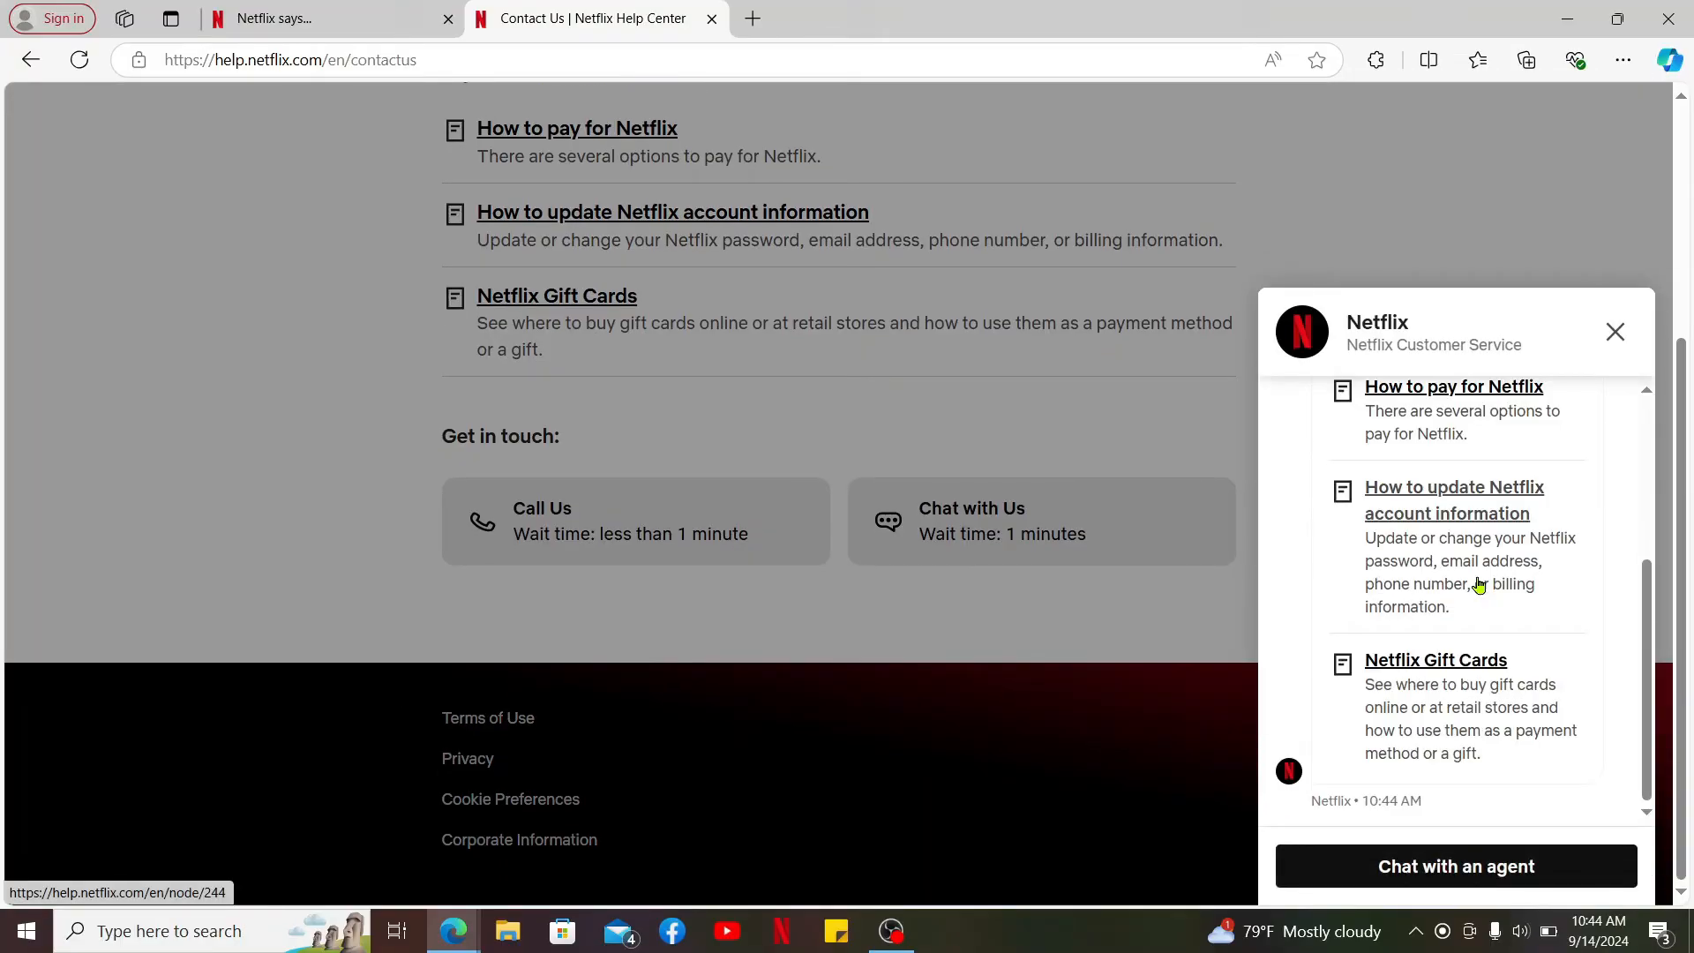
click(1455, 865)
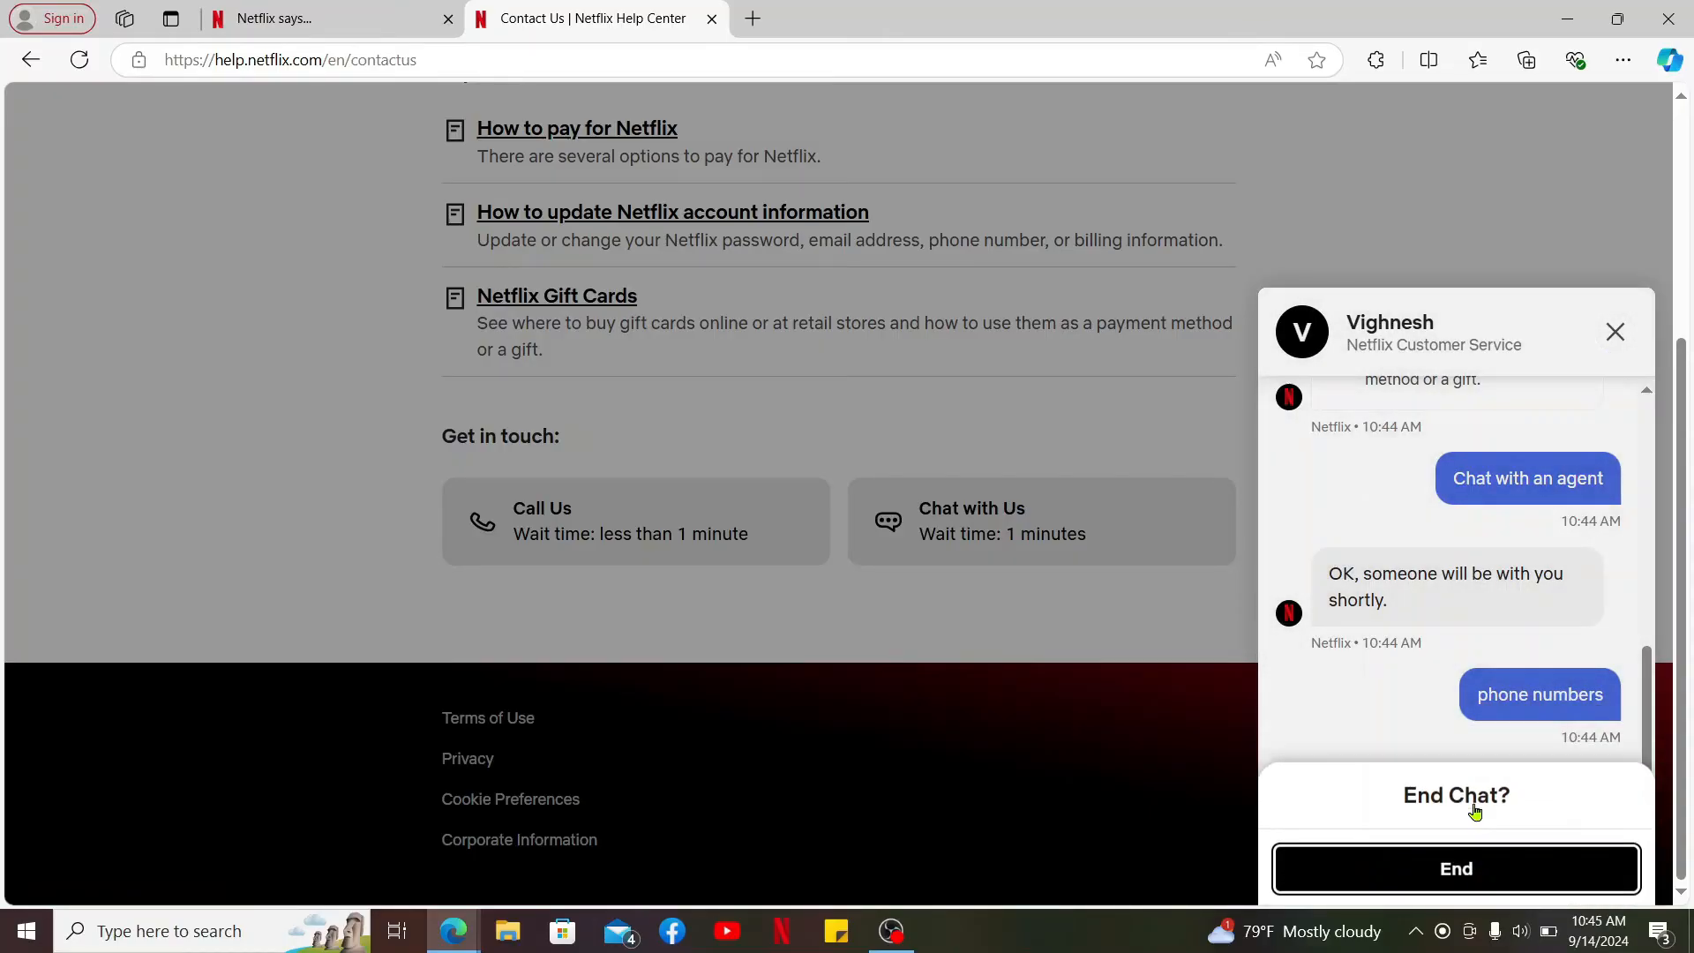
click(1455, 867)
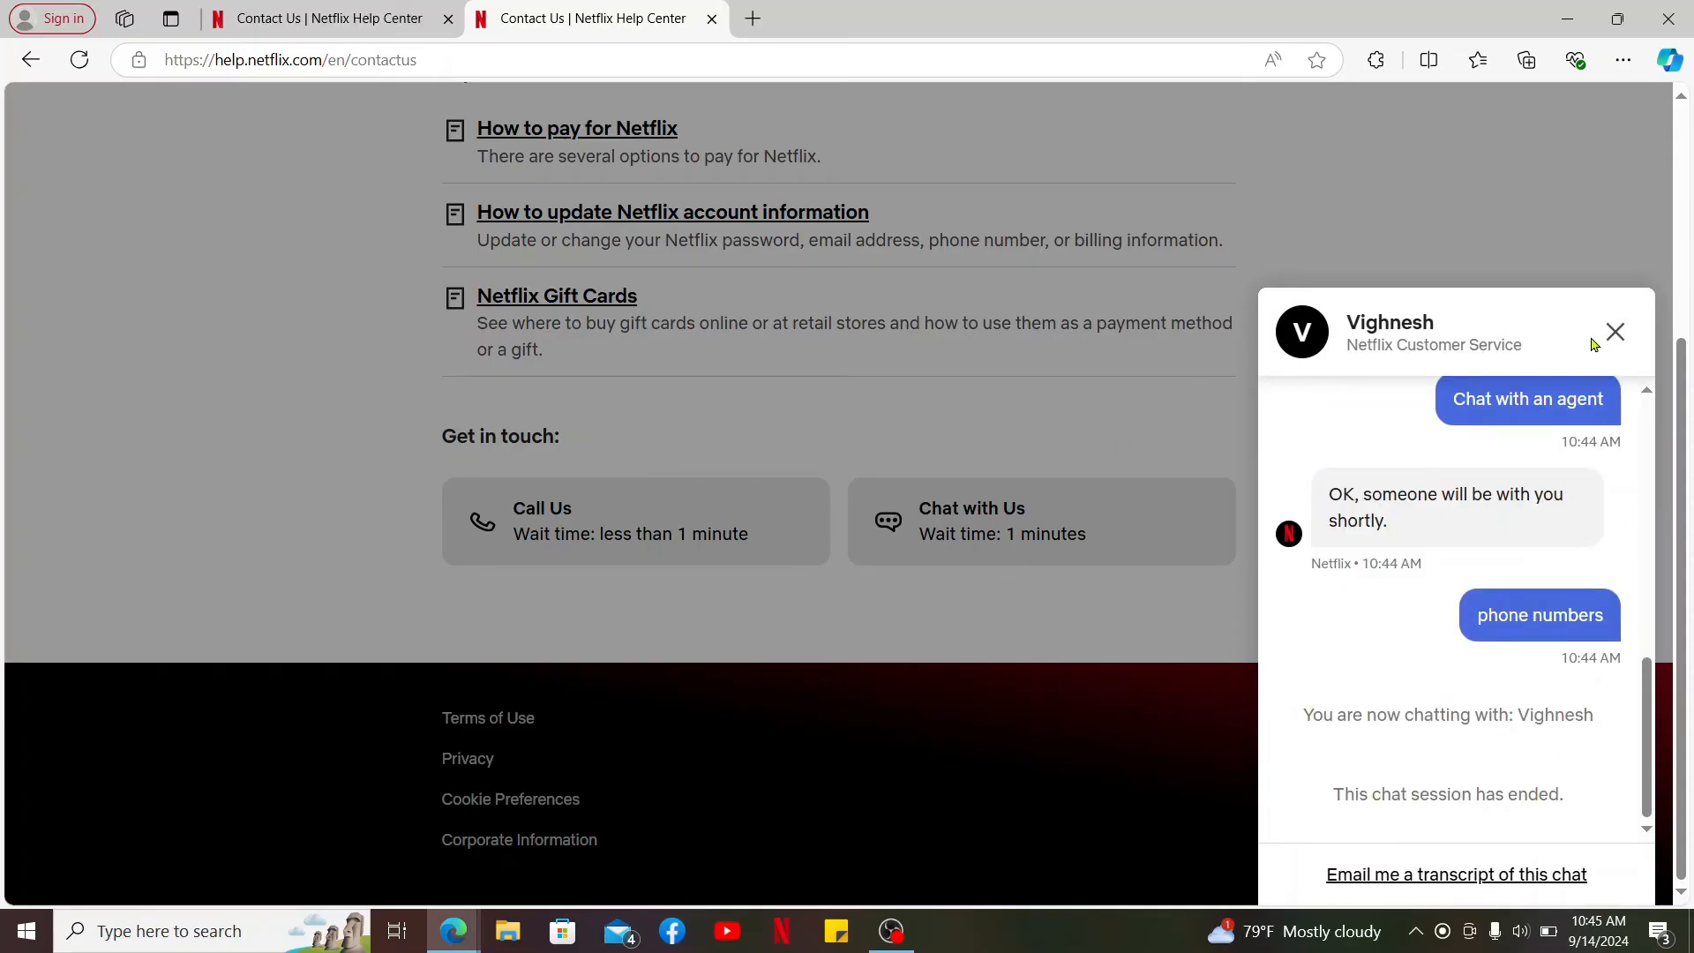
click(1614, 332)
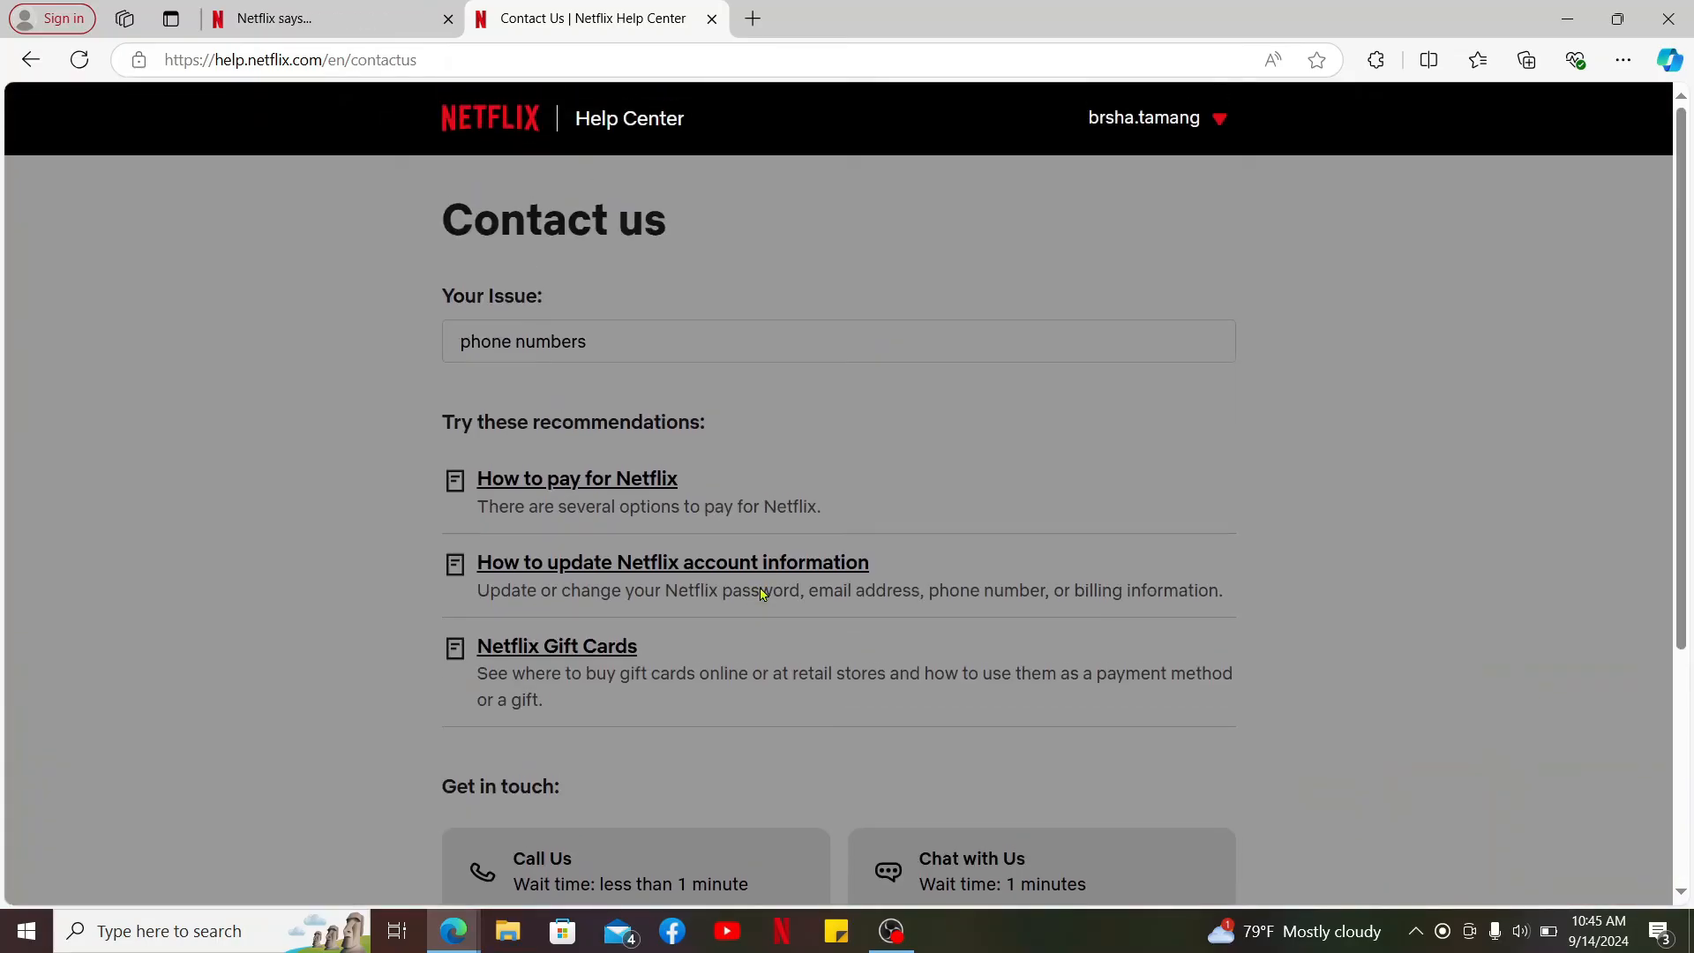
click(78, 59)
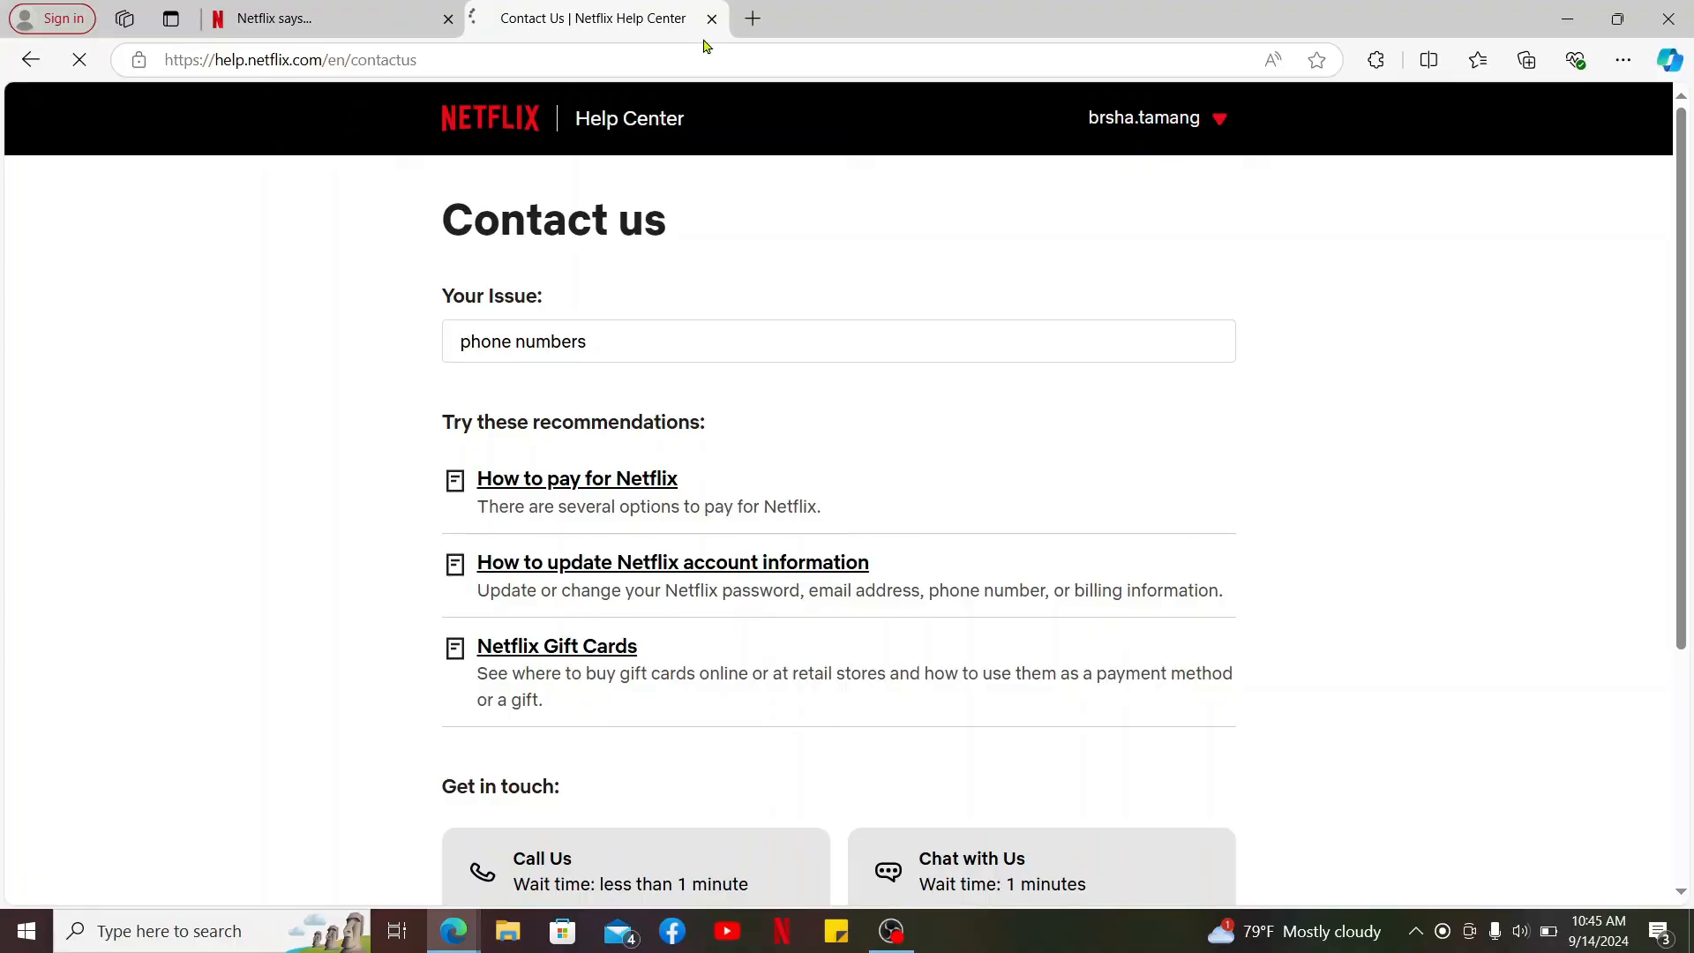
Close Microsoft Edge to return to the Windows desktop
click(446, 19)
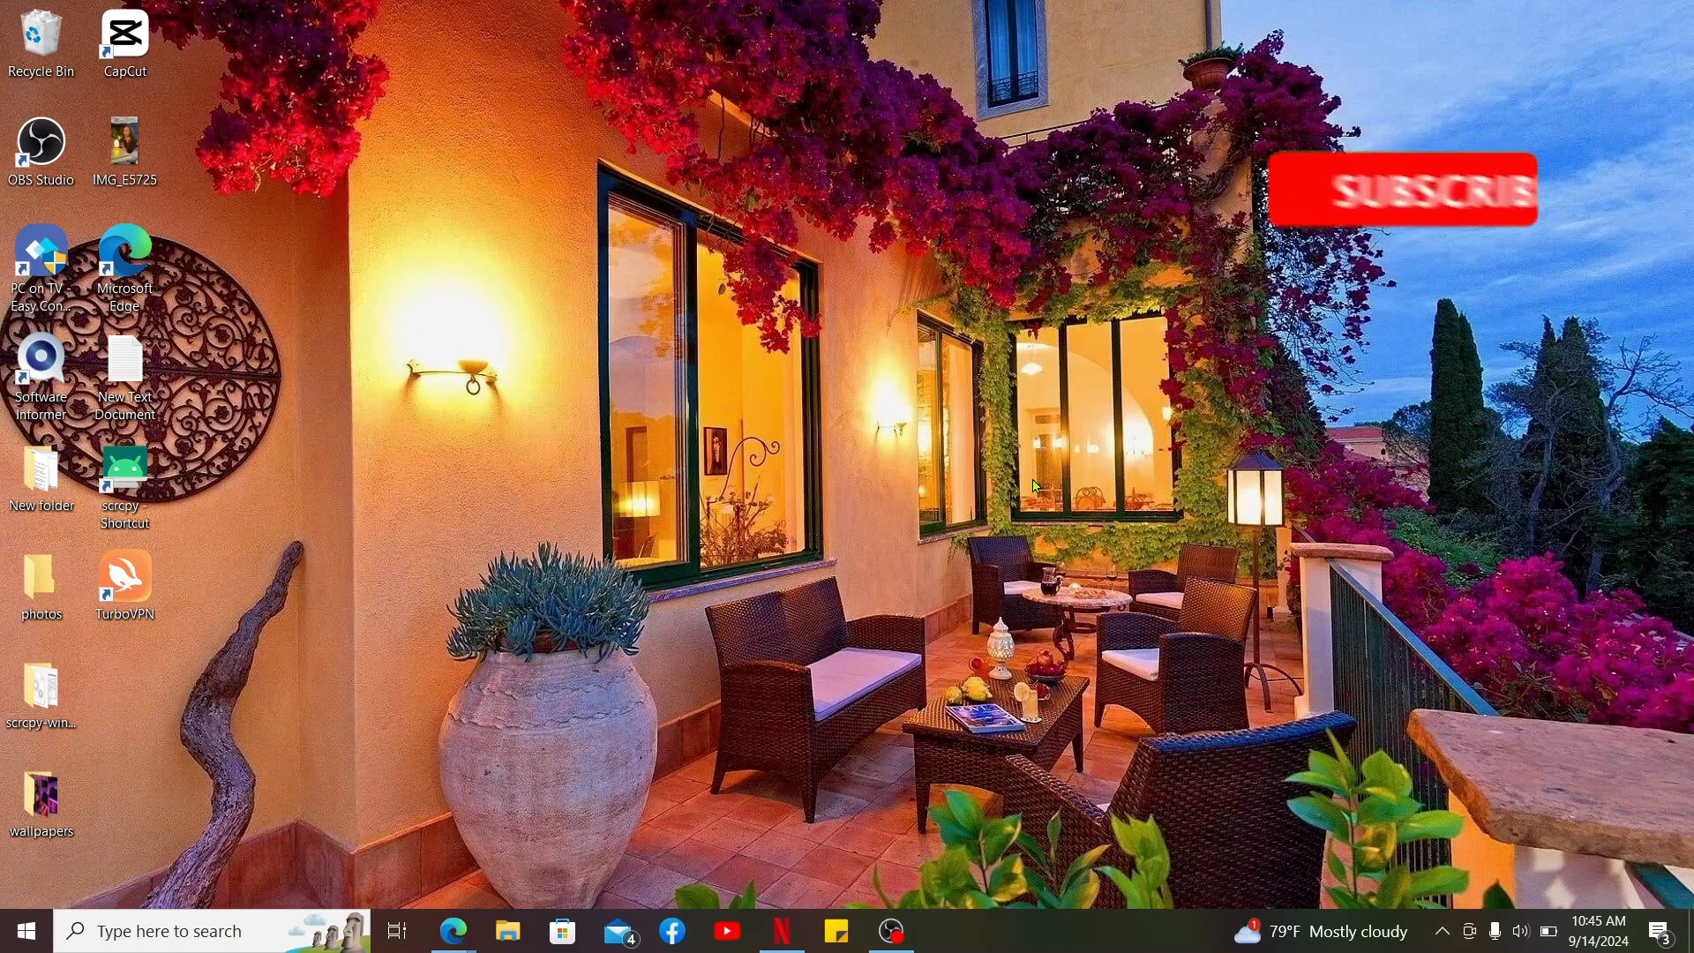
click(1401, 189)
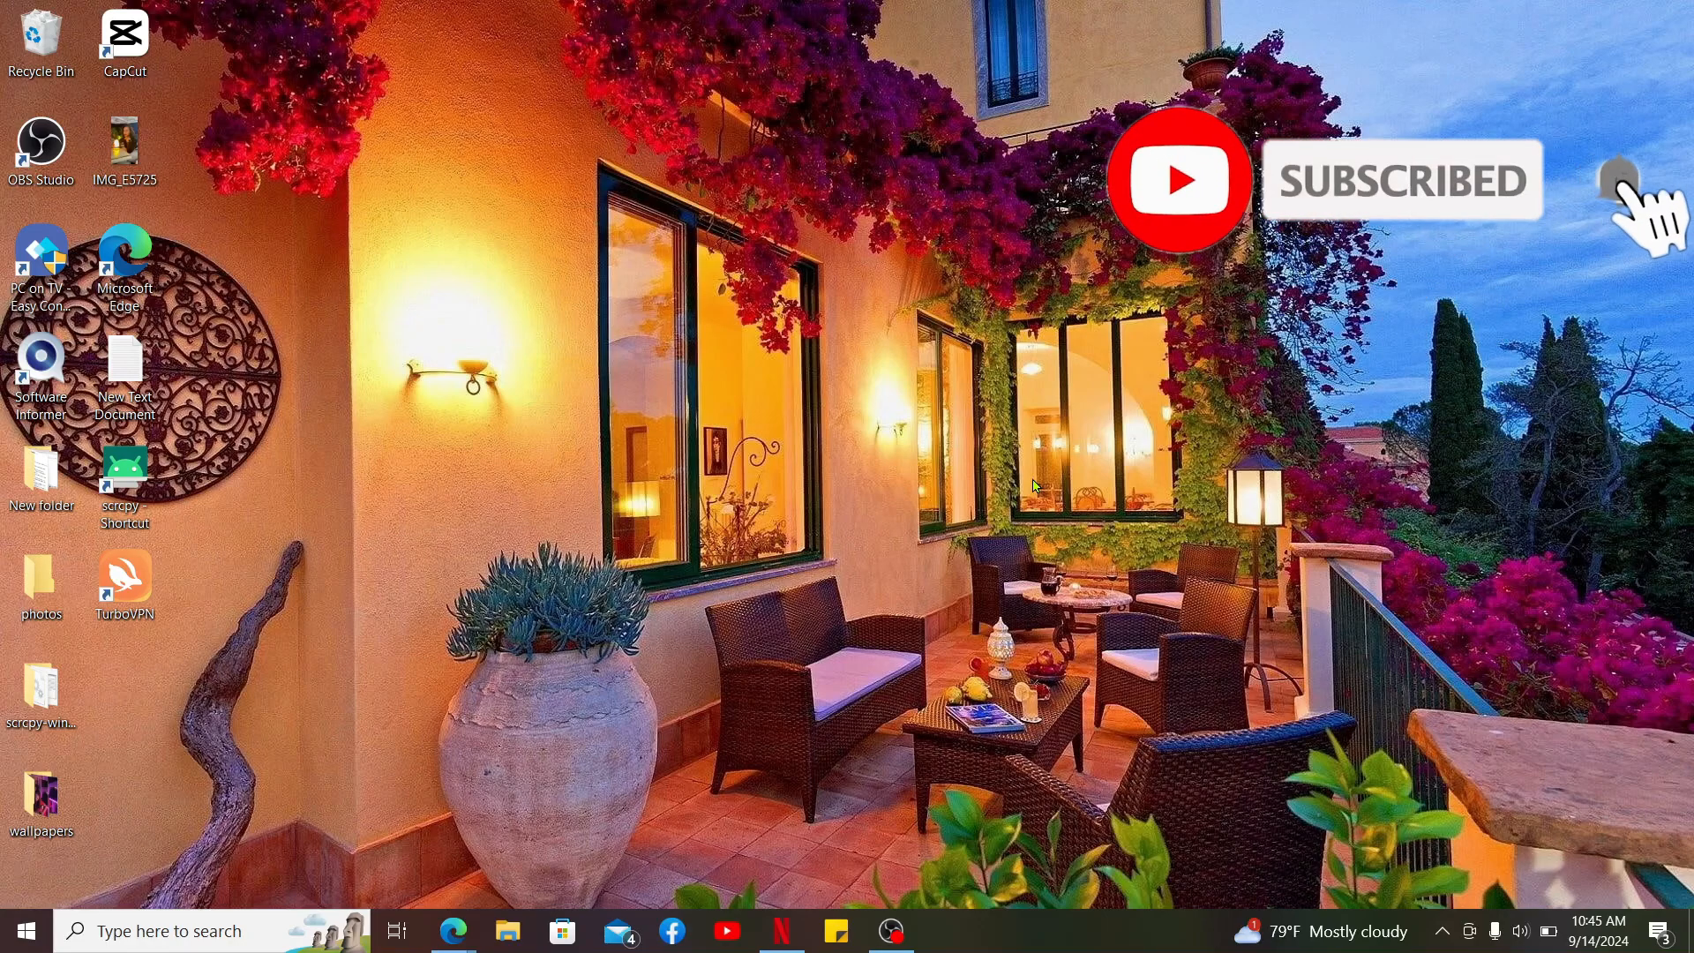